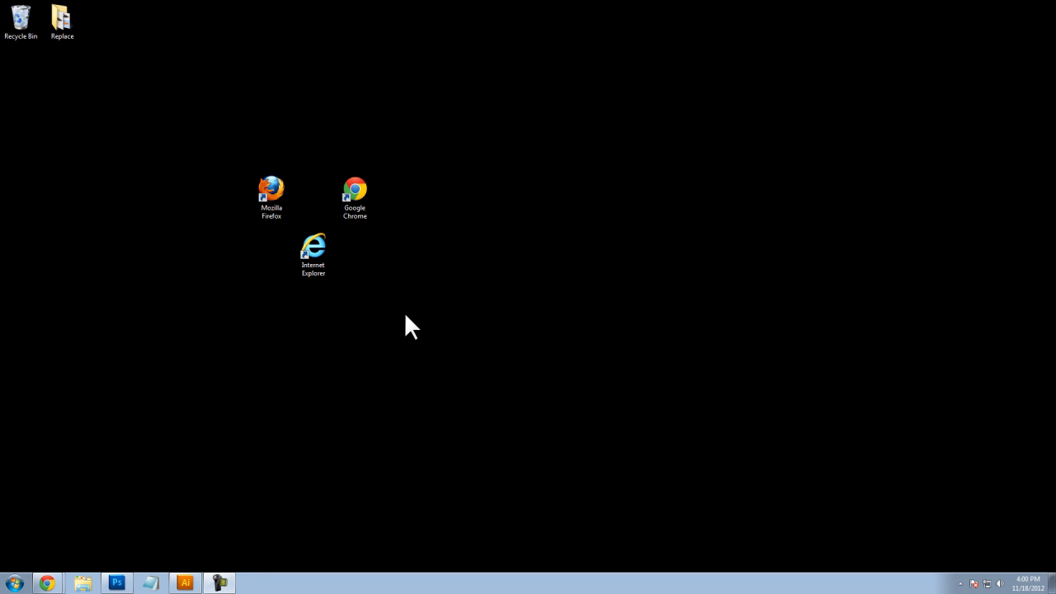
{"action": "mouse_move", "coordinate": [409, 321]}
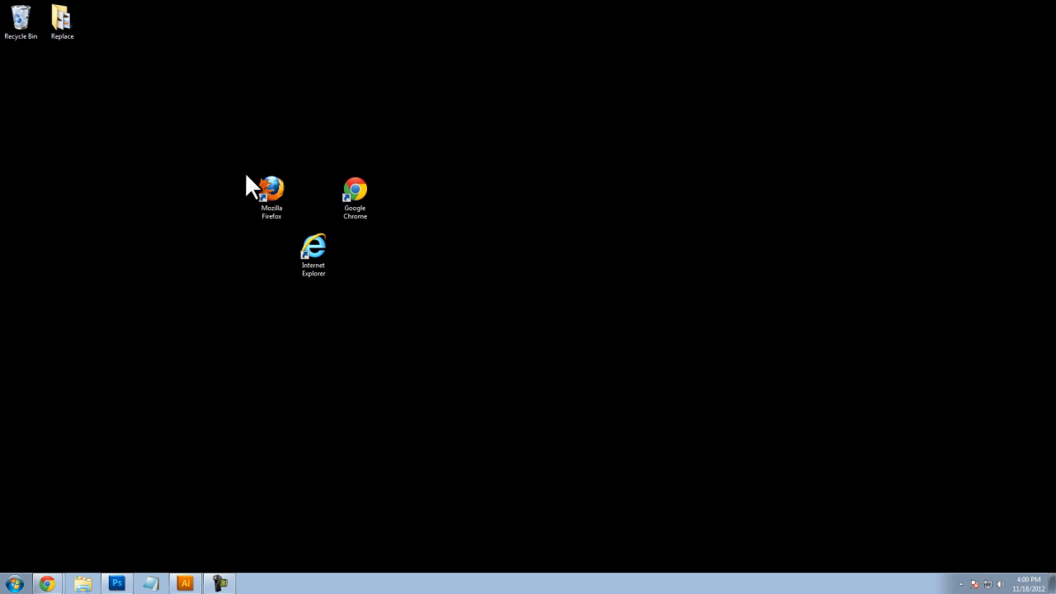
View Adobe's Install Flash Player page from the 'adobe flash' Google search results.
{"action": "left_click", "coordinate": [270, 192]}
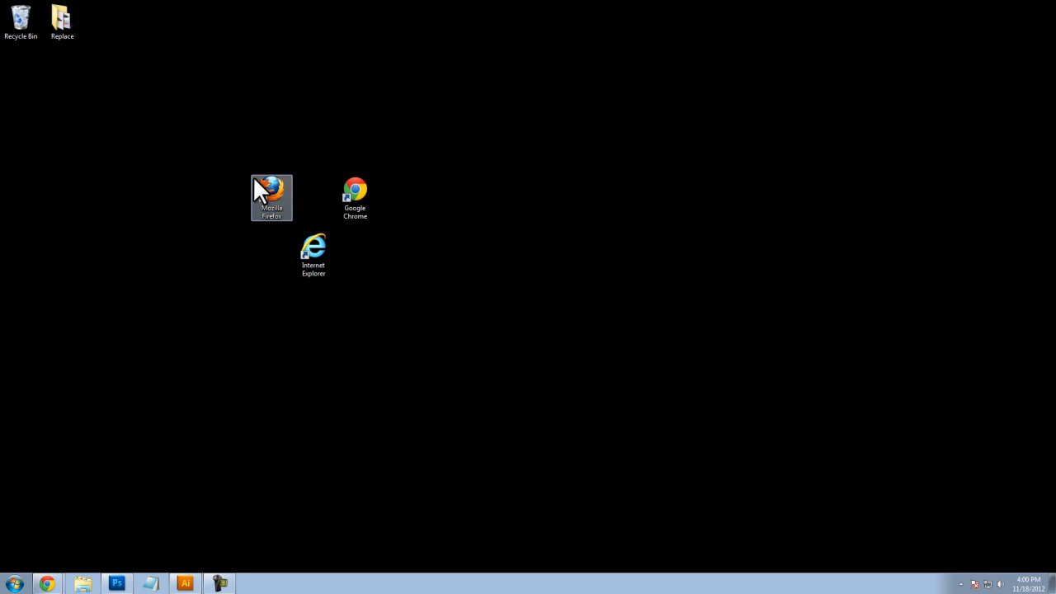
{"action": "mouse_move", "coordinate": [149, 554]}
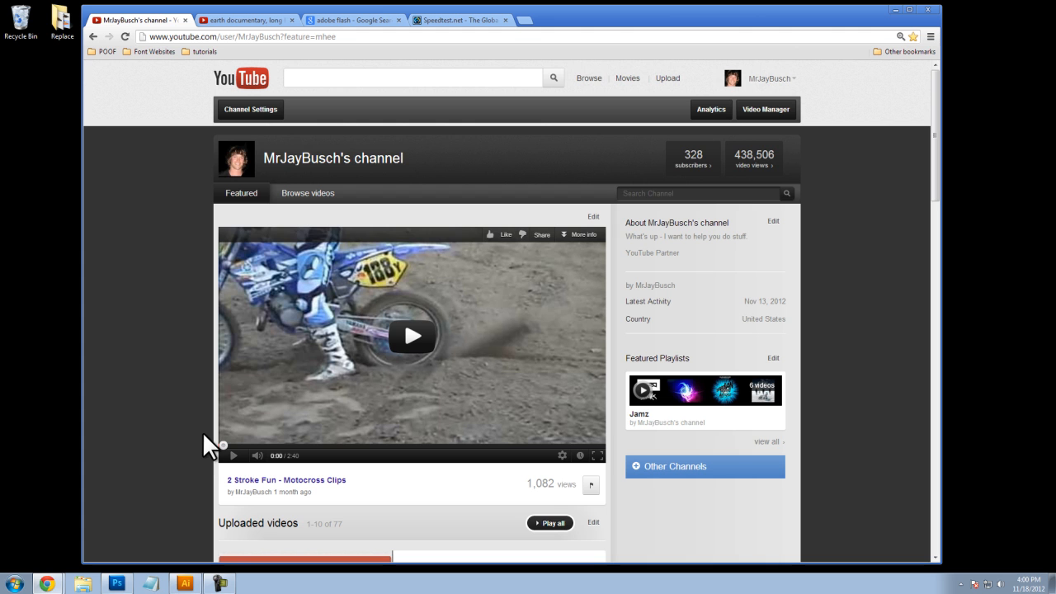
{"action": "mouse_move", "coordinate": [208, 439]}
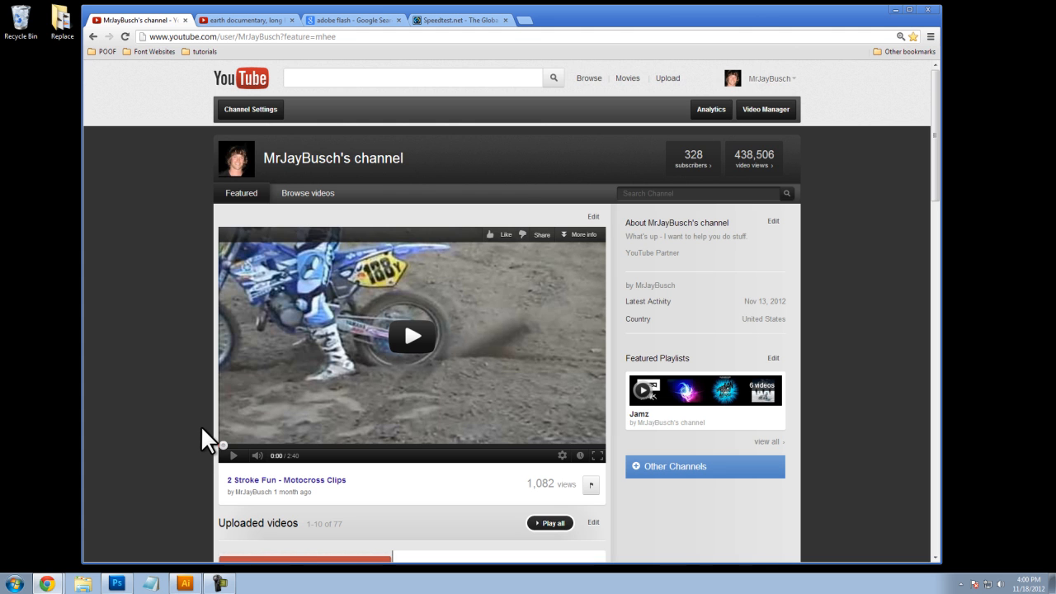
{"action": "left_click", "coordinate": [928, 10]}
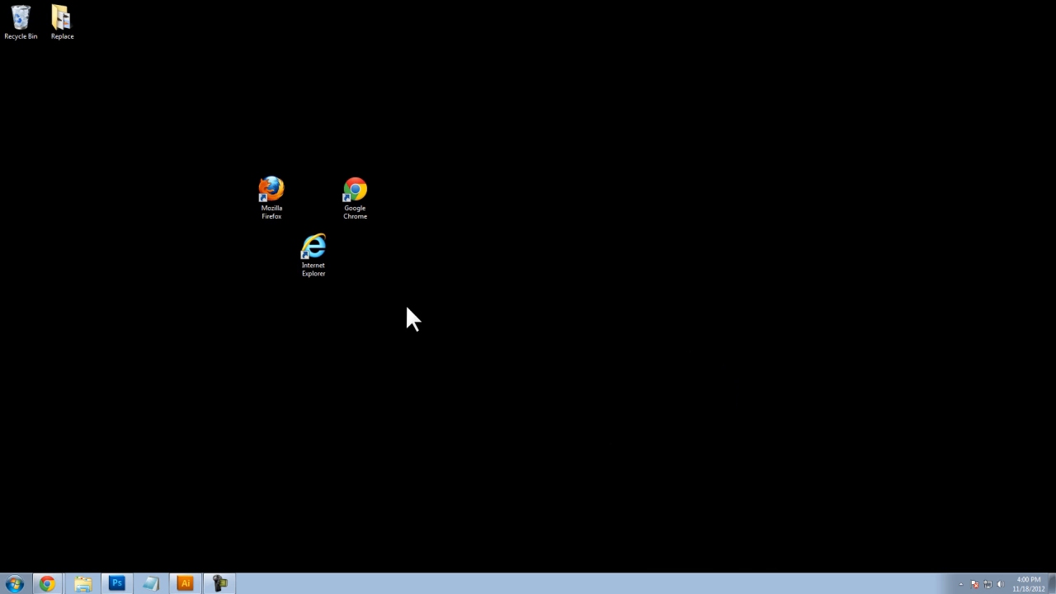
{"action": "mouse_move", "coordinate": [372, 333]}
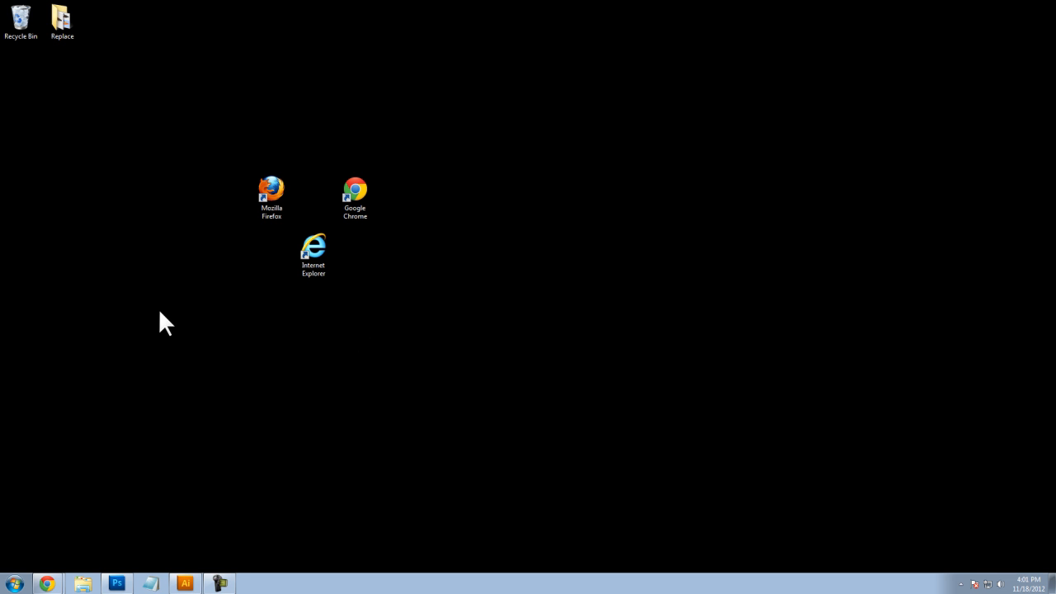
{"action": "mouse_move", "coordinate": [7, 305]}
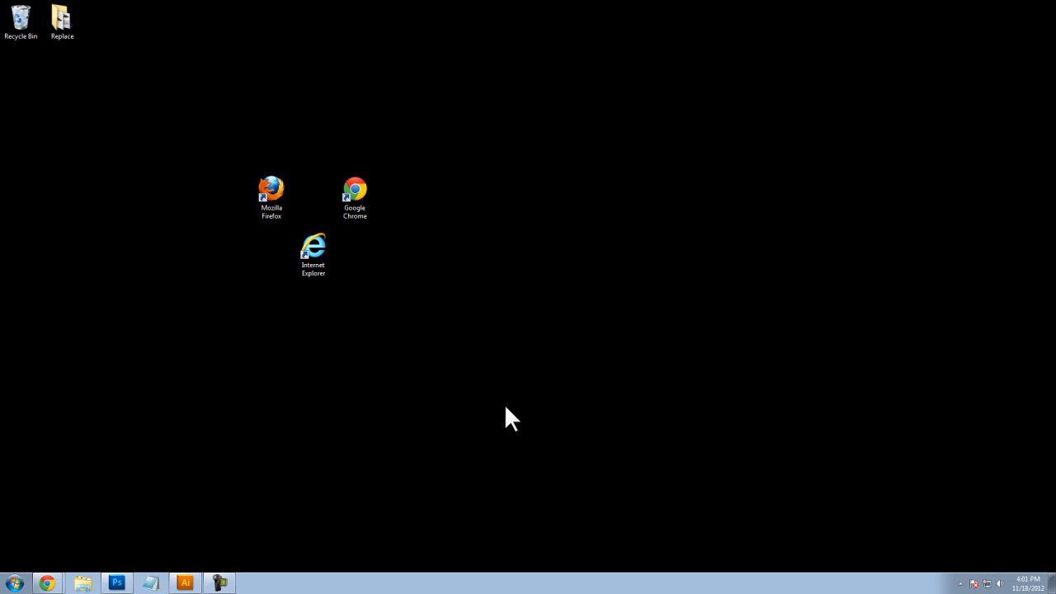
{"action": "mouse_move", "coordinate": [405, 426]}
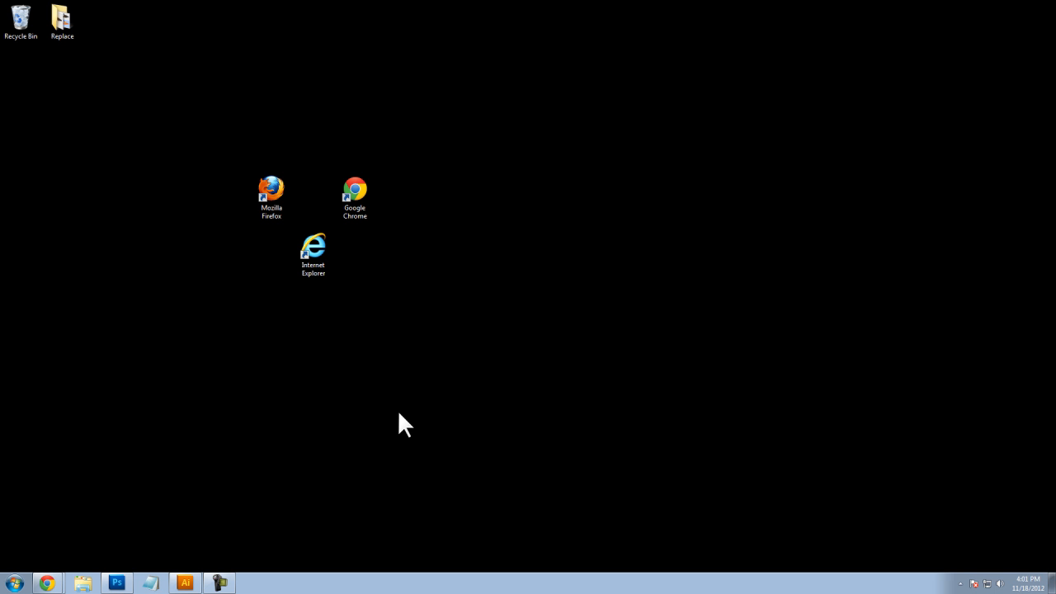
{"action": "mouse_move", "coordinate": [52, 584]}
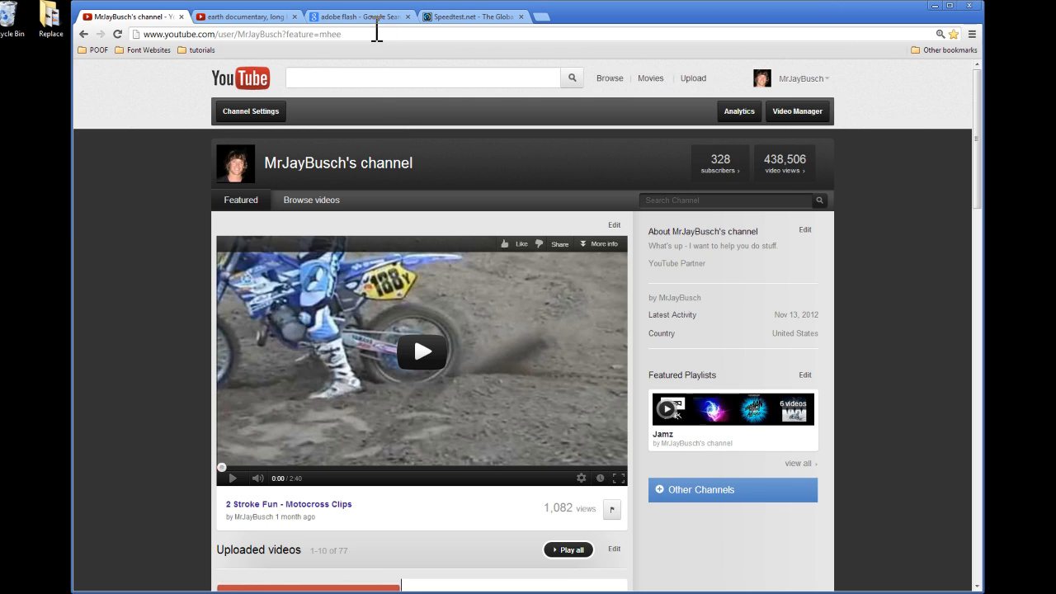
{"action": "left_click", "coordinate": [360, 16]}
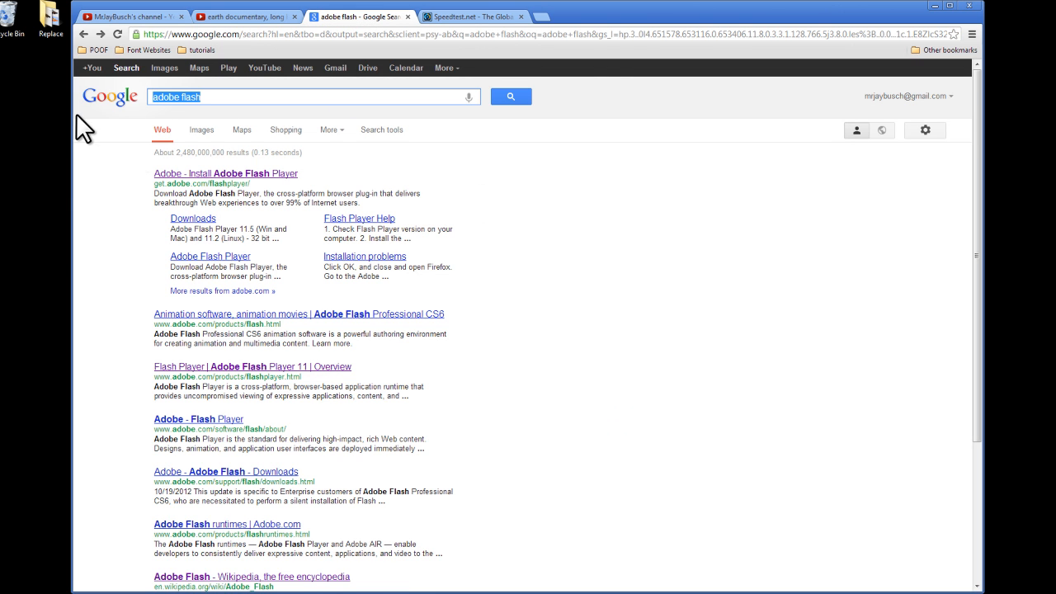
{"action": "mouse_move", "coordinate": [218, 189]}
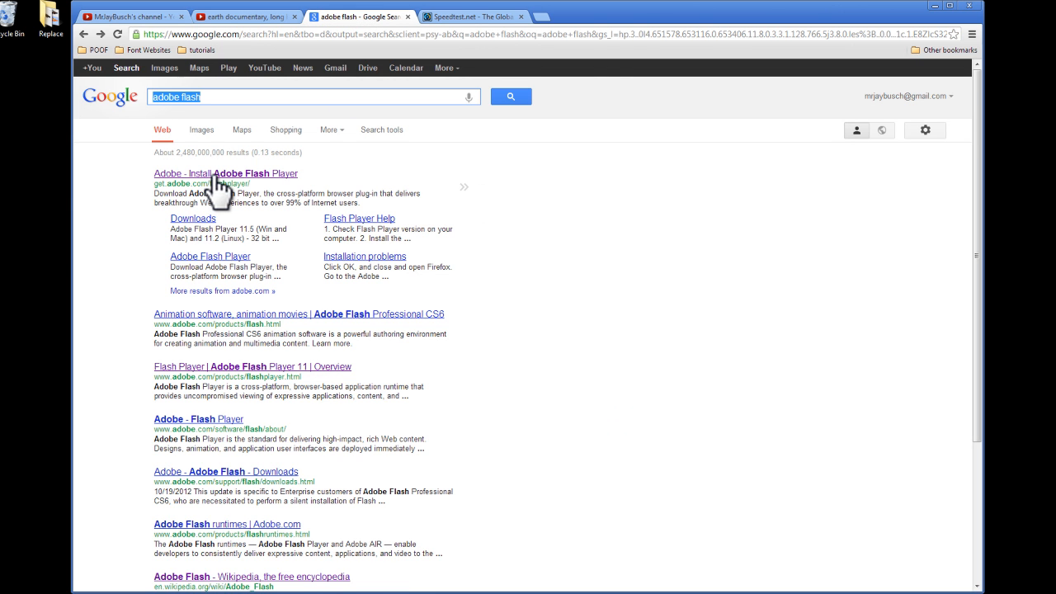
{"action": "left_click", "coordinate": [225, 174]}
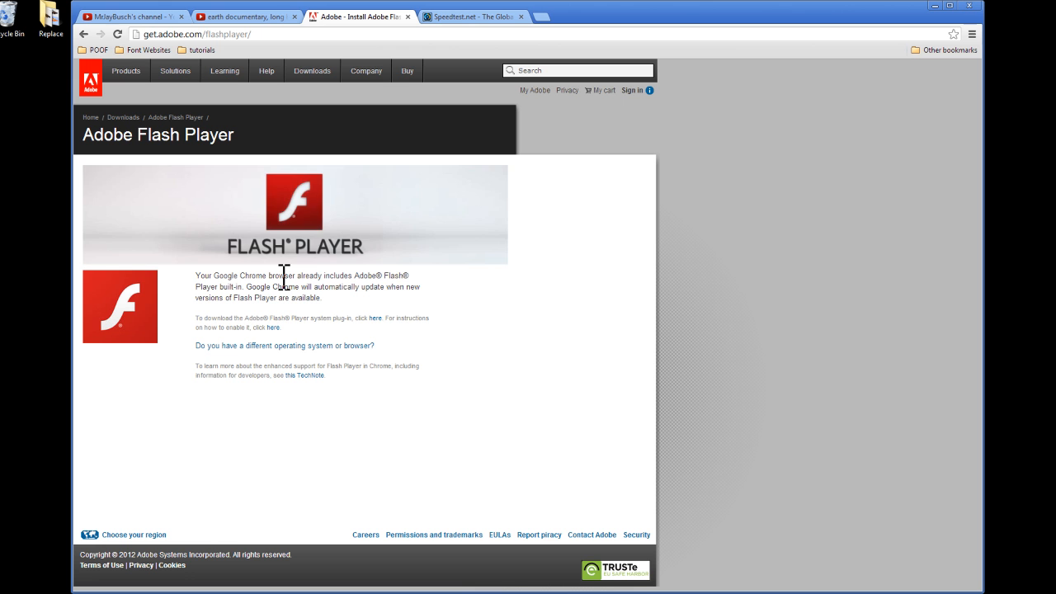
Return from the Adobe page to the YouTube channel page.
{"action": "left_click", "coordinate": [312, 69]}
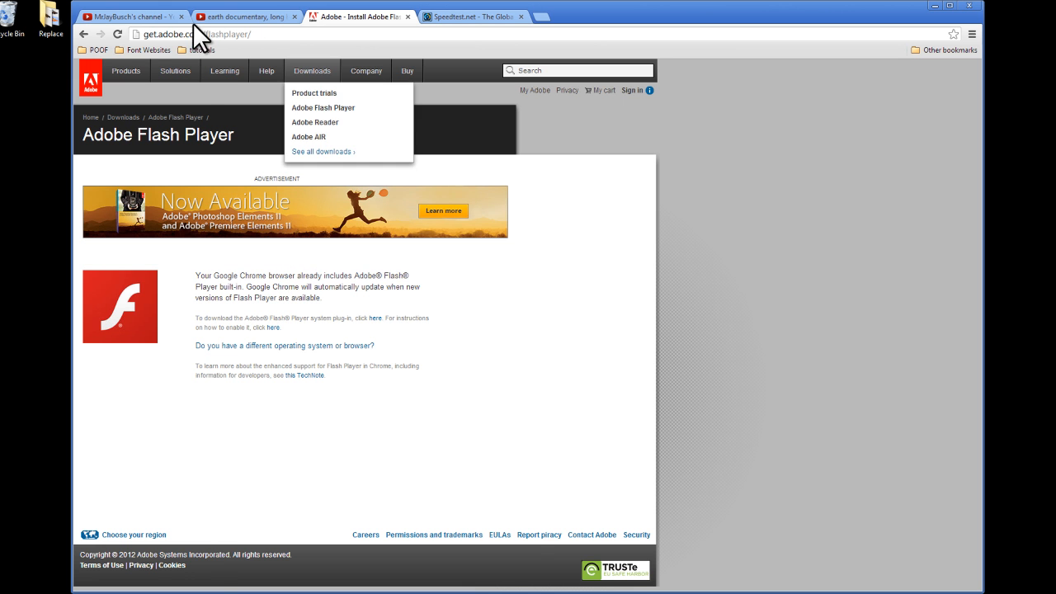
{"action": "left_click", "coordinate": [129, 16]}
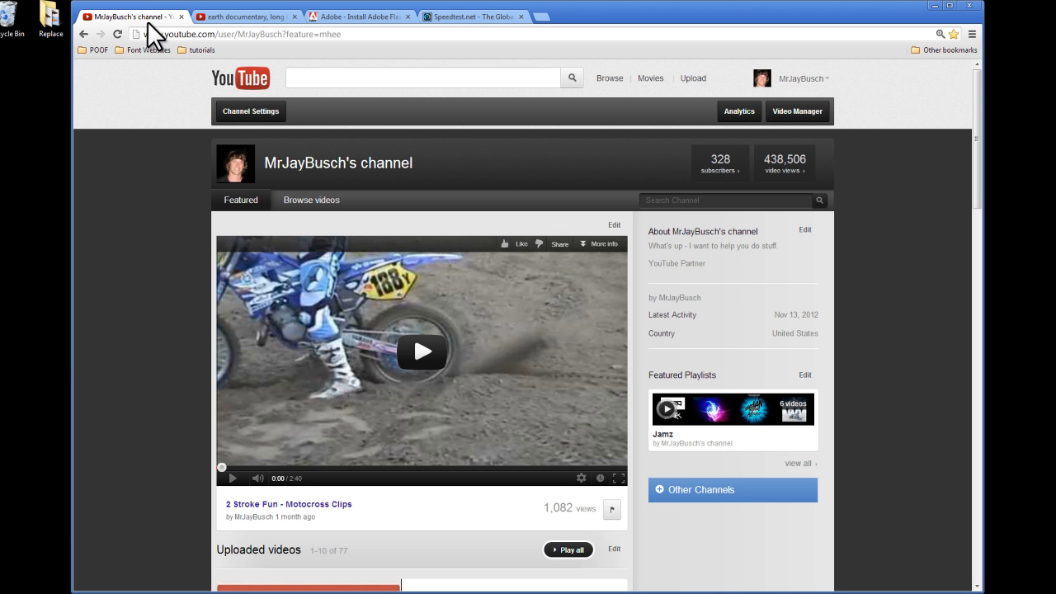
{"action": "mouse_move", "coordinate": [314, 244]}
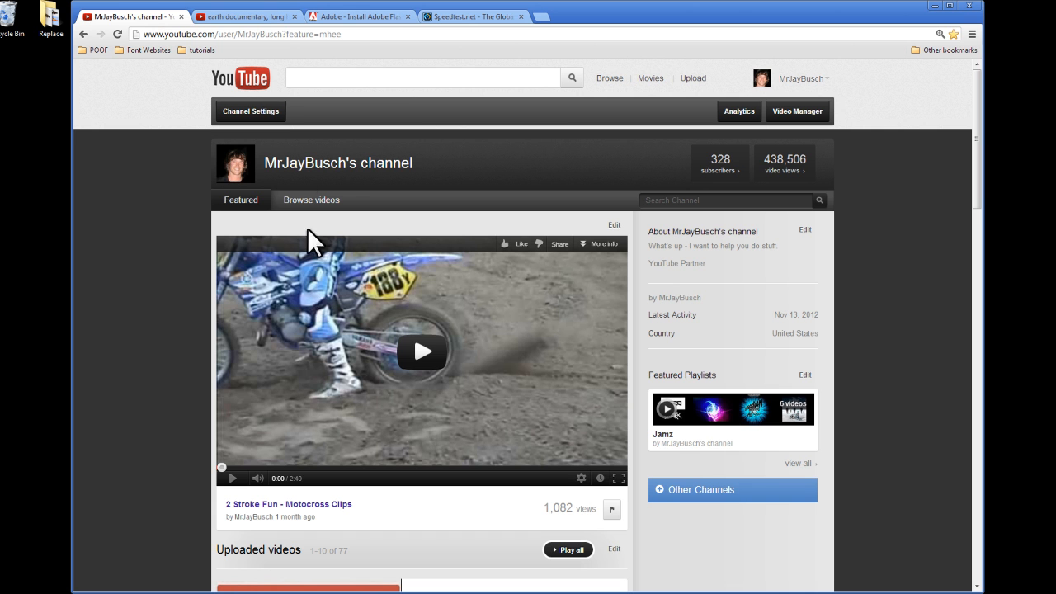
{"action": "mouse_move", "coordinate": [485, 471]}
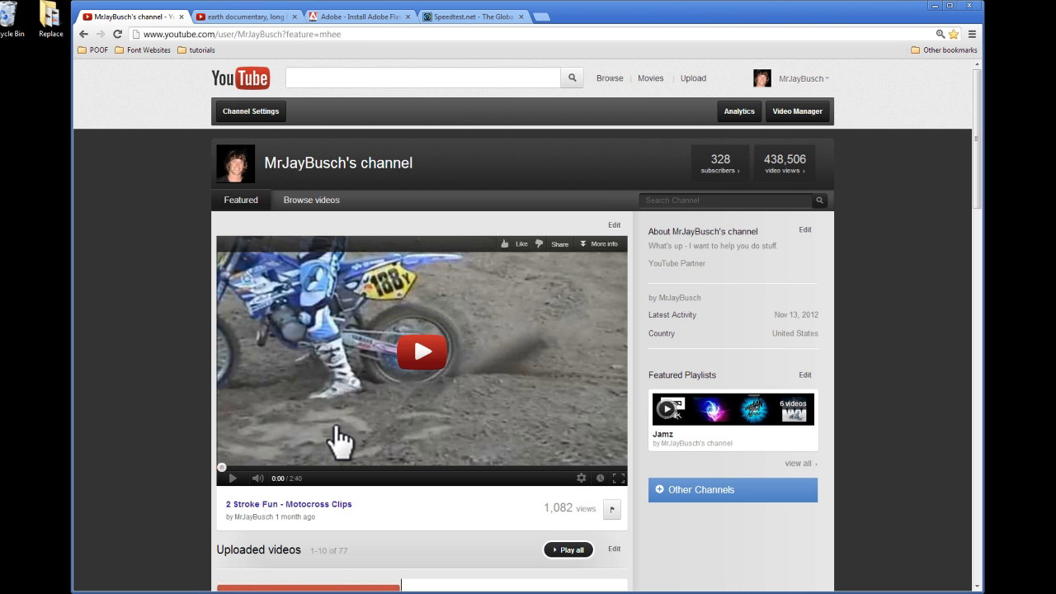
Turn off Enable hardware acceleration in the Flash Player settings for the YouTube video.
{"action": "right_click", "coordinate": [423, 350]}
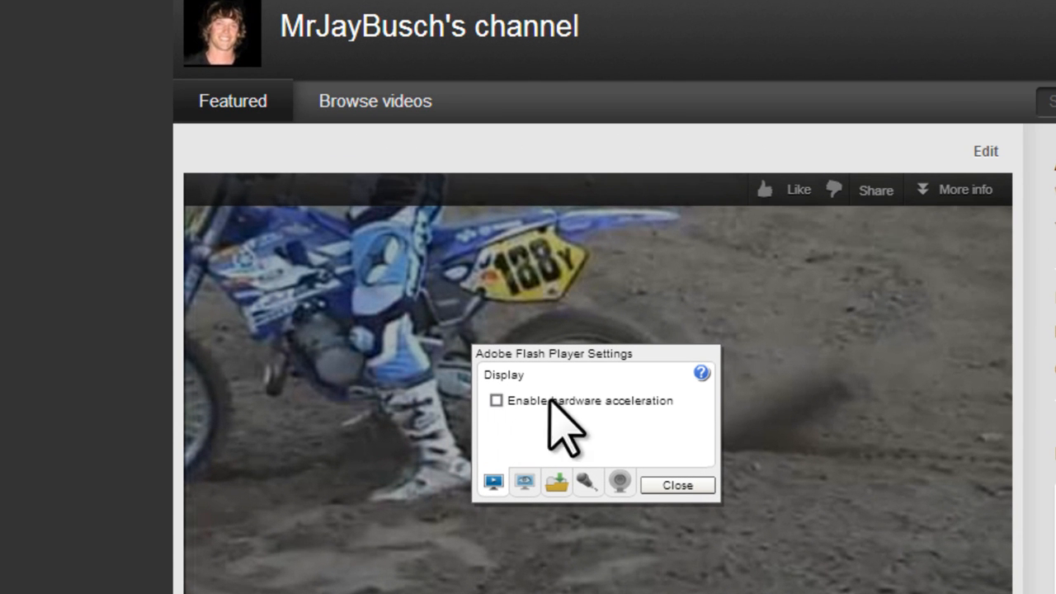
{"action": "mouse_move", "coordinate": [492, 416]}
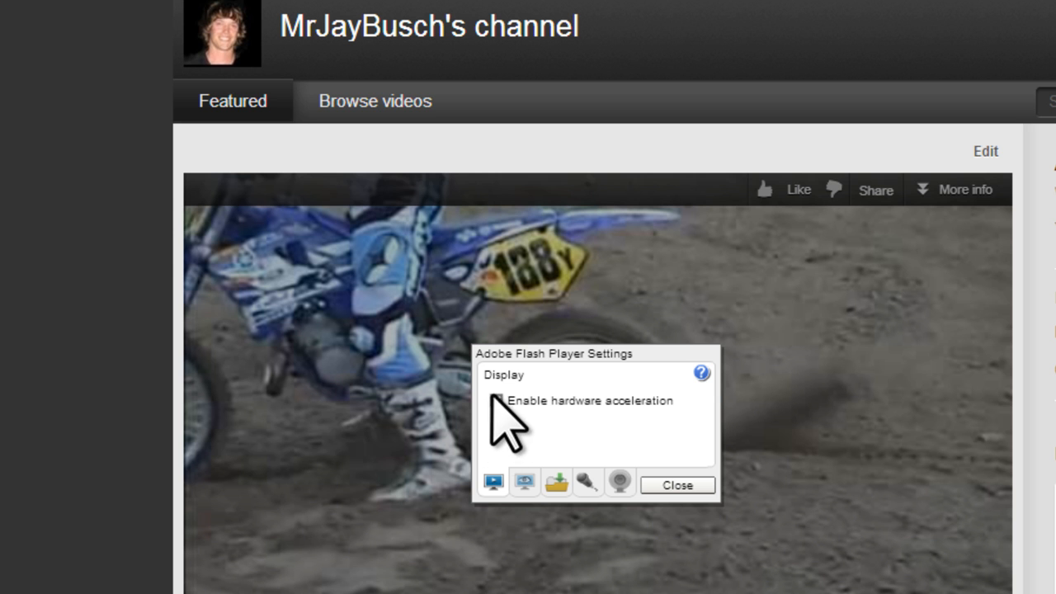
{"action": "left_click", "coordinate": [677, 485]}
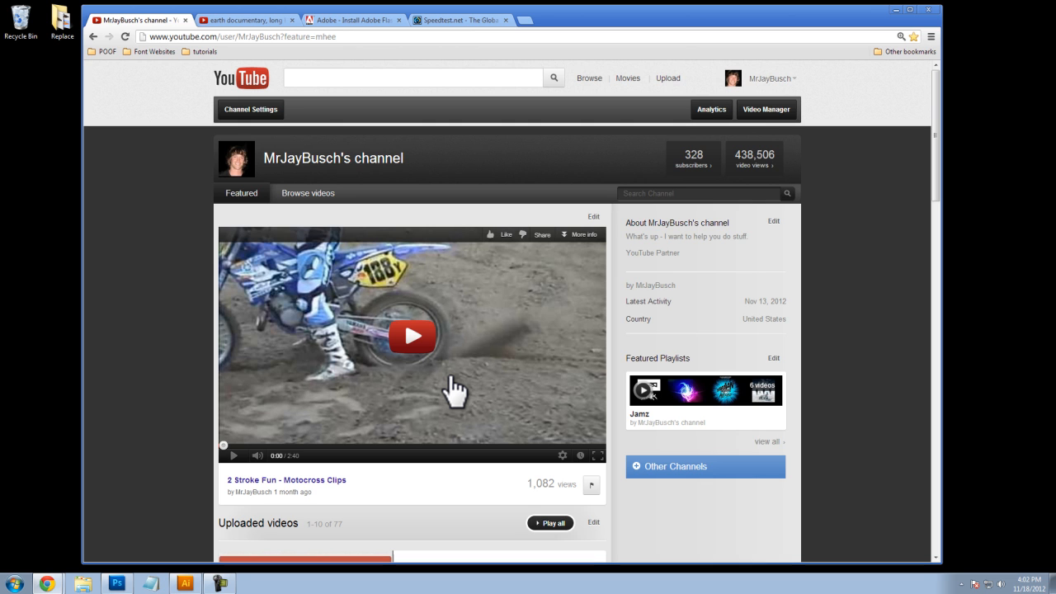
{"action": "mouse_move", "coordinate": [456, 388]}
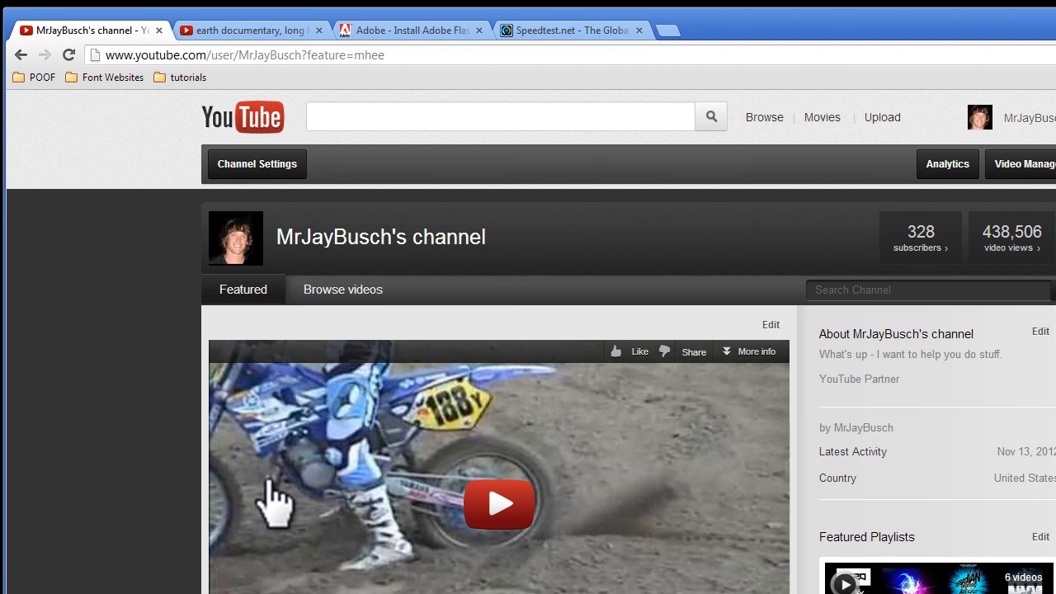
{"action": "mouse_move", "coordinate": [261, 478]}
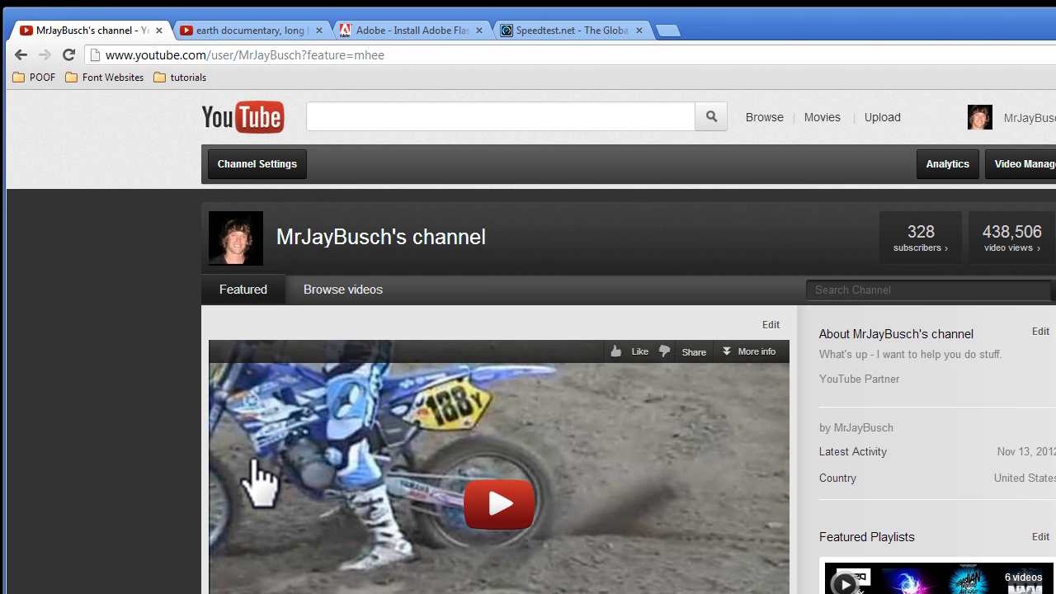
{"action": "mouse_move", "coordinate": [621, 91]}
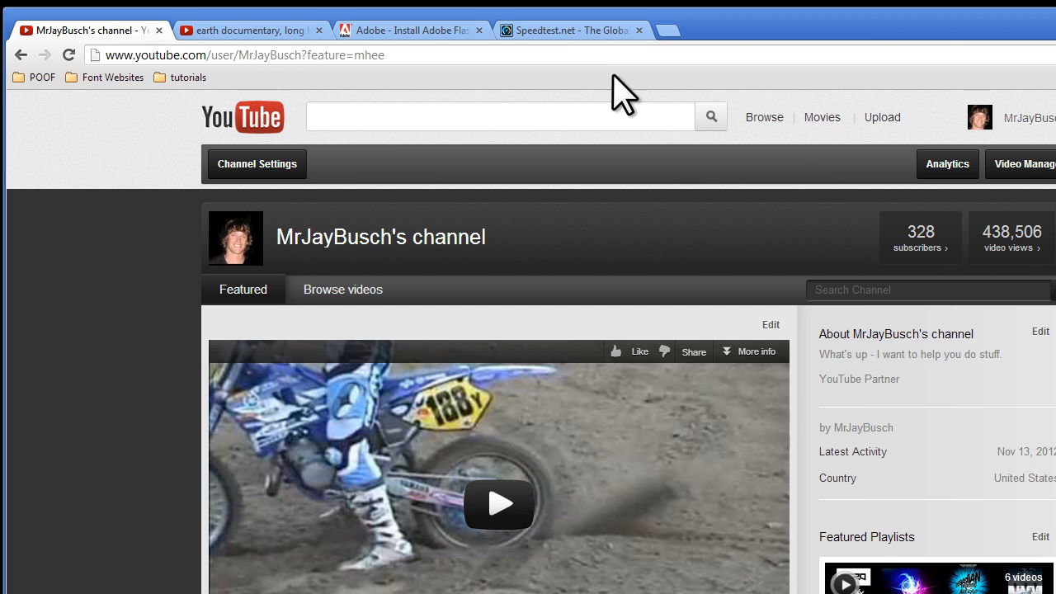
Run a Speedtest.net test reporting 16 ms ping and 16.31 Mbps download.
{"action": "left_click", "coordinate": [570, 30]}
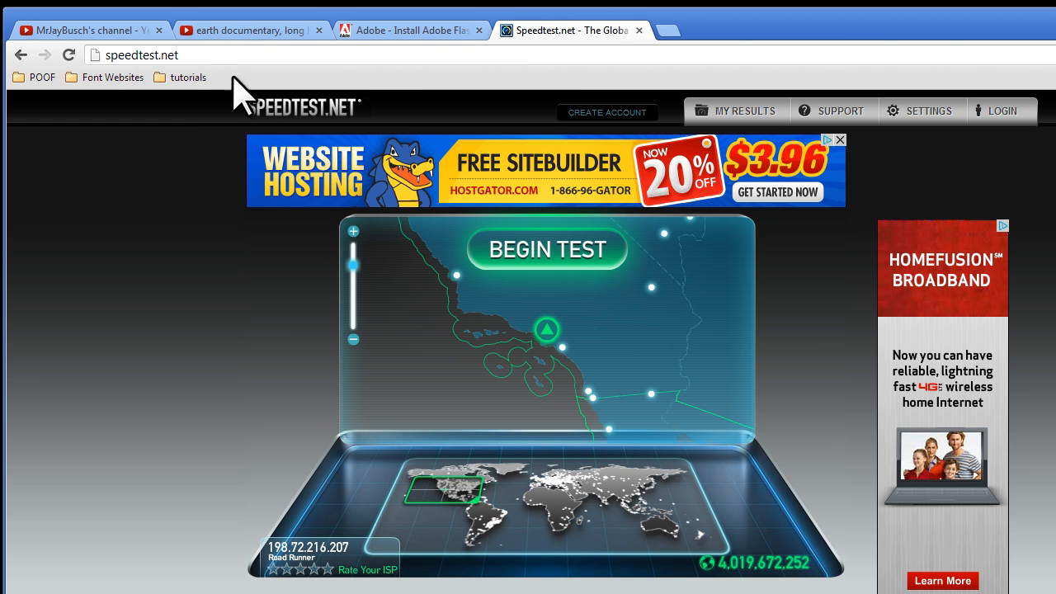
{"action": "left_click", "coordinate": [141, 56]}
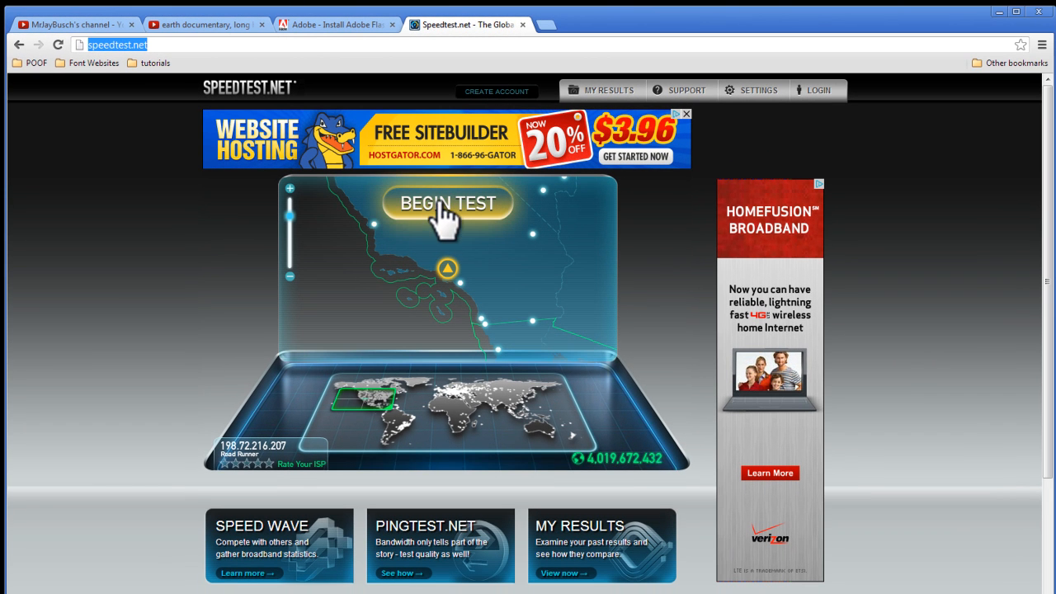
{"action": "left_click", "coordinate": [445, 203]}
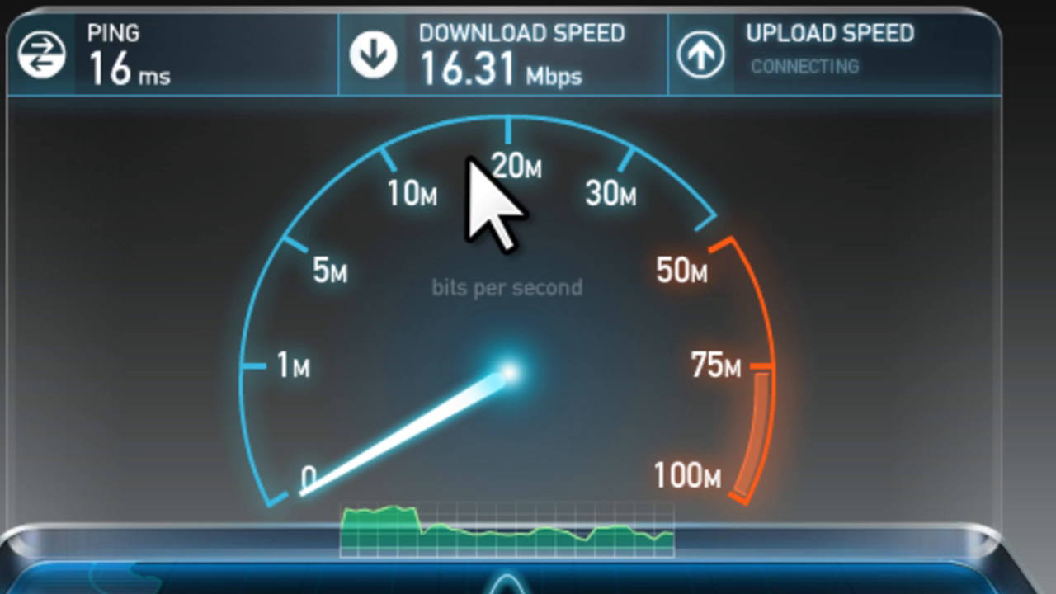
{"action": "mouse_move", "coordinate": [445, 149]}
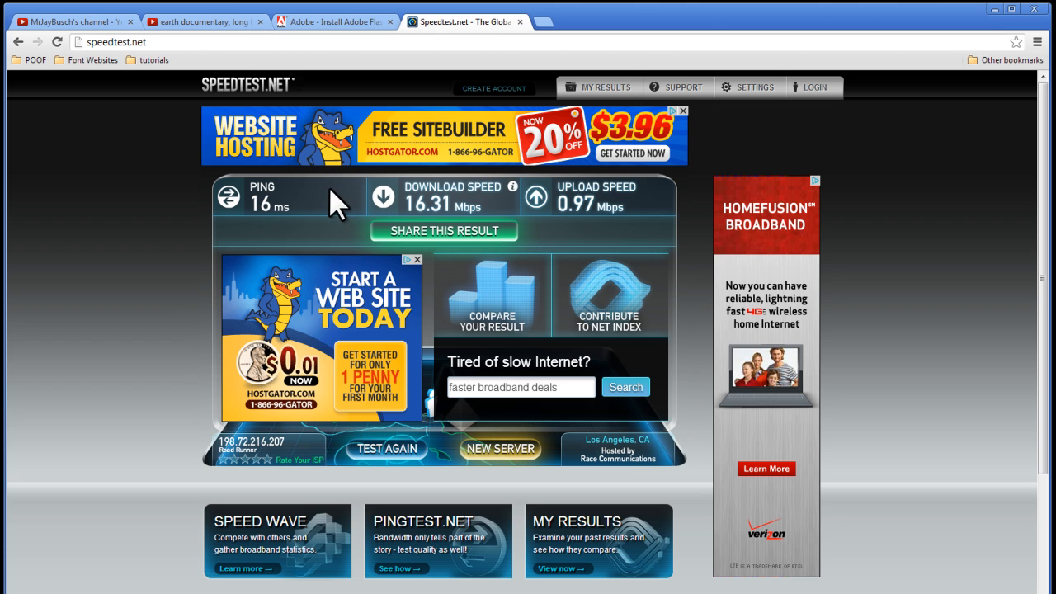
{"action": "mouse_move", "coordinate": [999, 20]}
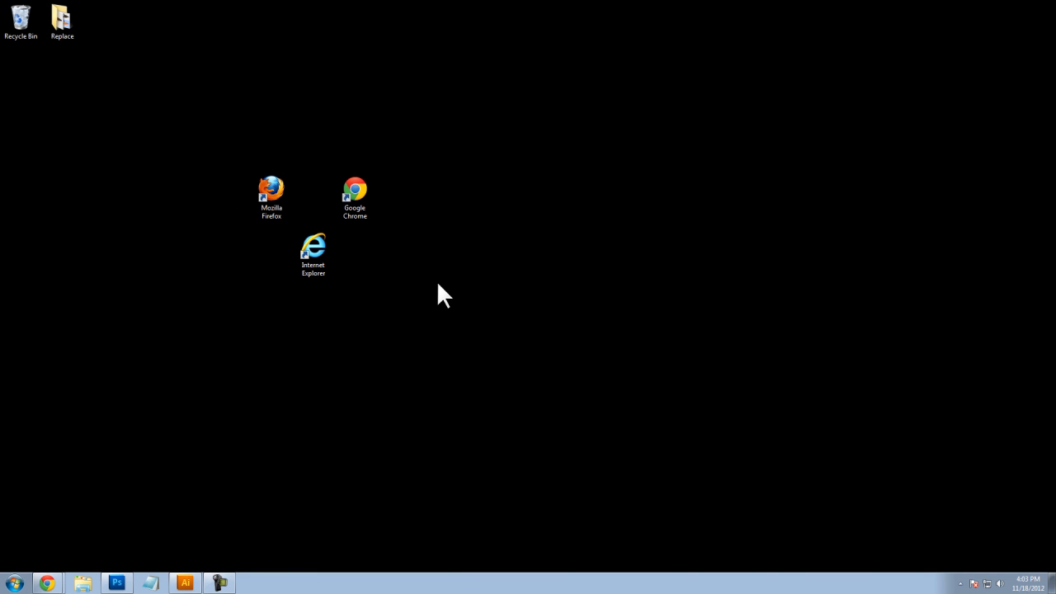
{"action": "mouse_move", "coordinate": [446, 325]}
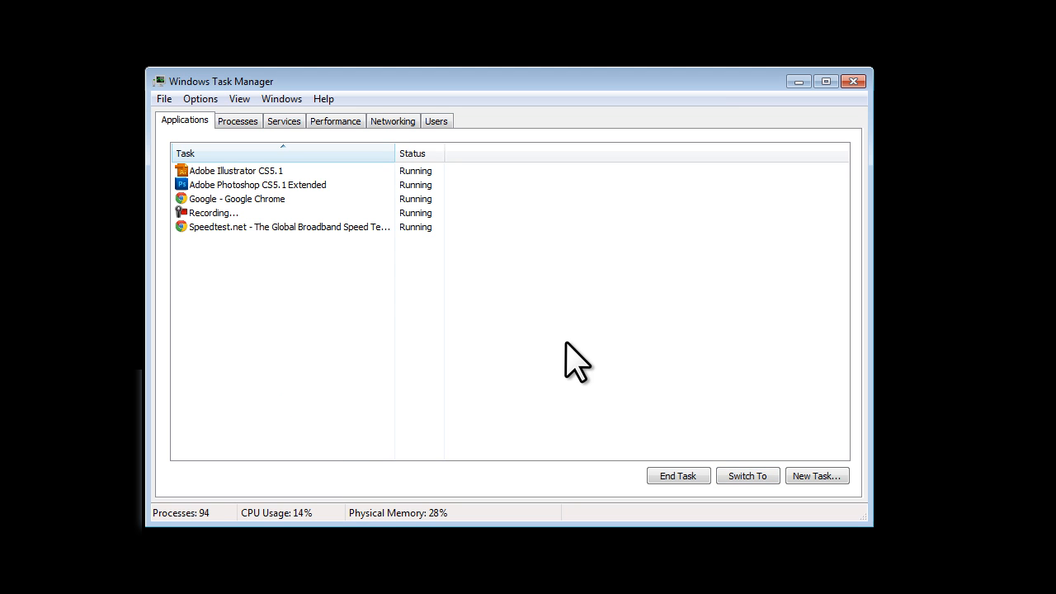
End the unresponsive Adobe Illustrator program and confirm closing it now.
{"action": "left_click", "coordinate": [237, 170]}
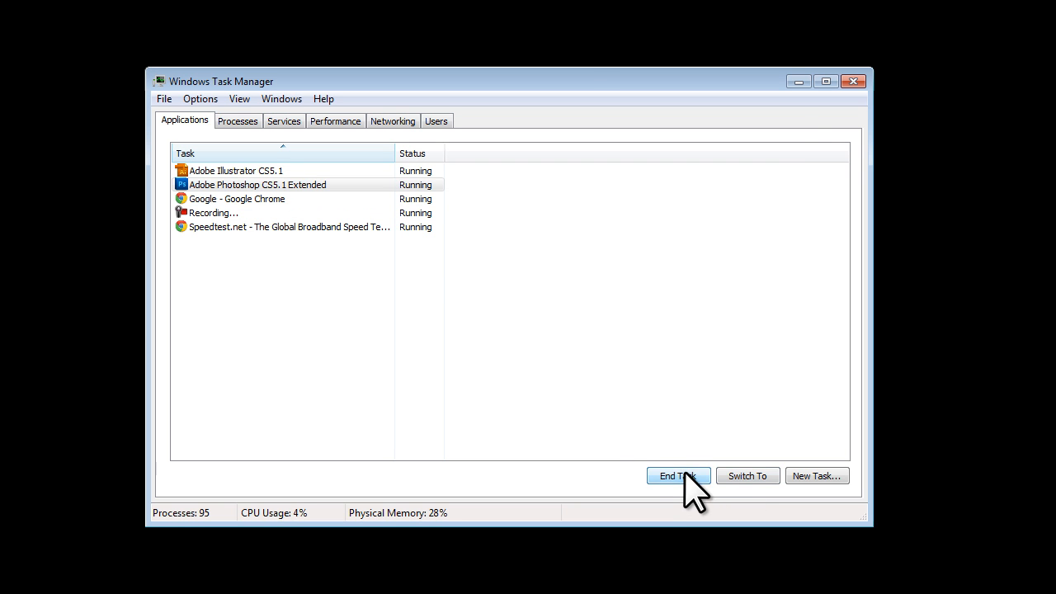
{"action": "left_click", "coordinate": [677, 475]}
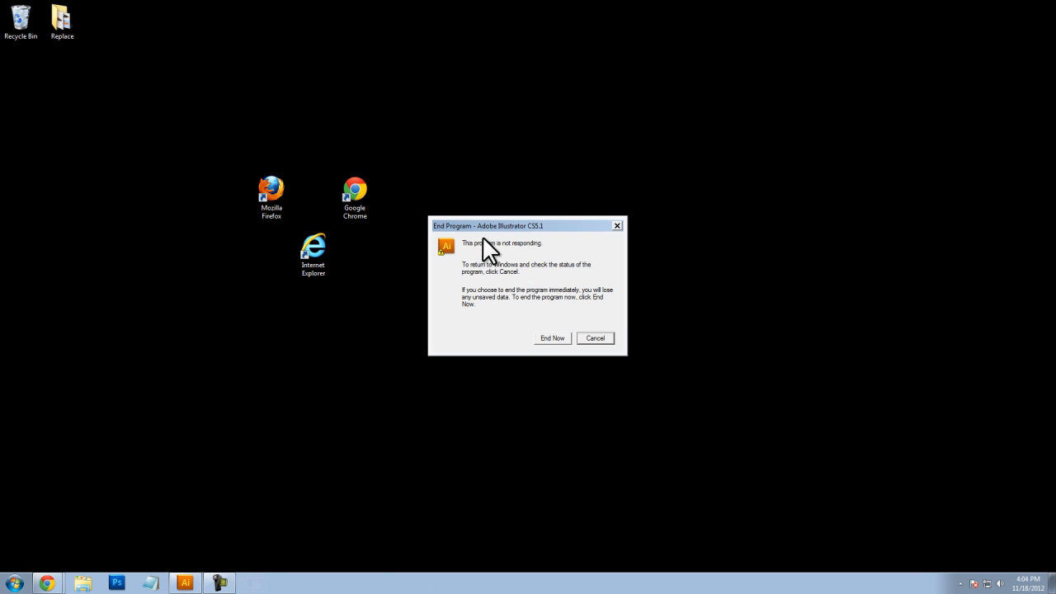
{"action": "left_click", "coordinate": [551, 338]}
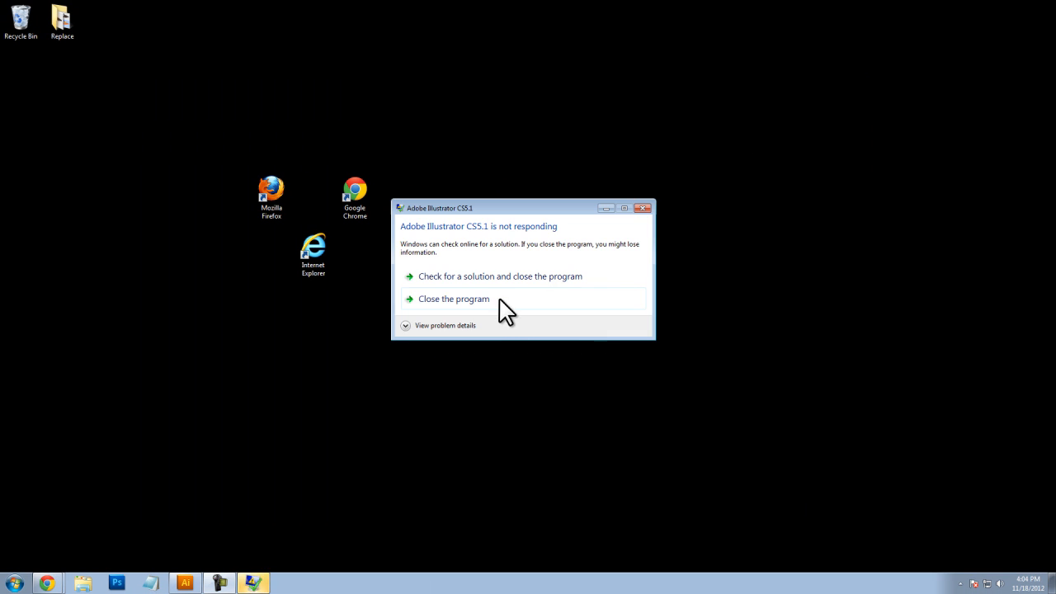
{"action": "left_click", "coordinate": [452, 299]}
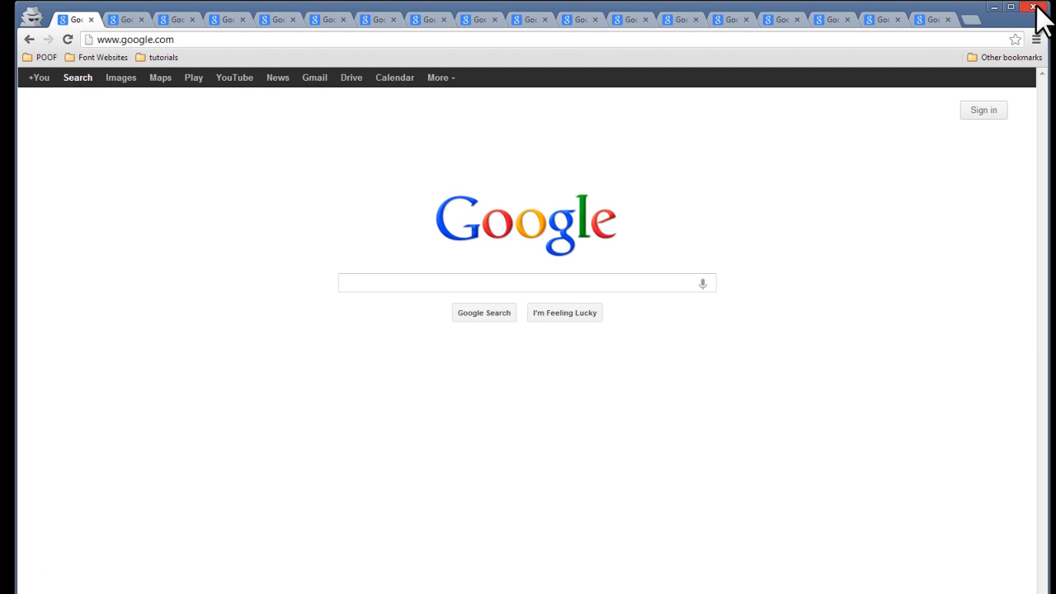
Close the Chrome window with all its open tabs, leaving the bare desktop.
{"action": "left_click", "coordinate": [1038, 7]}
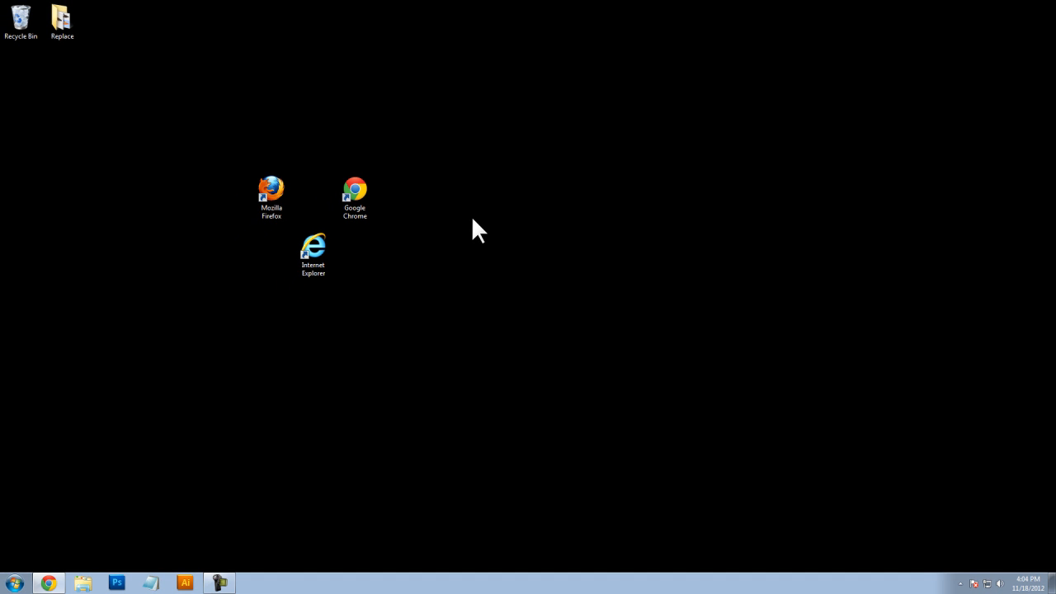
{"action": "mouse_move", "coordinate": [376, 390]}
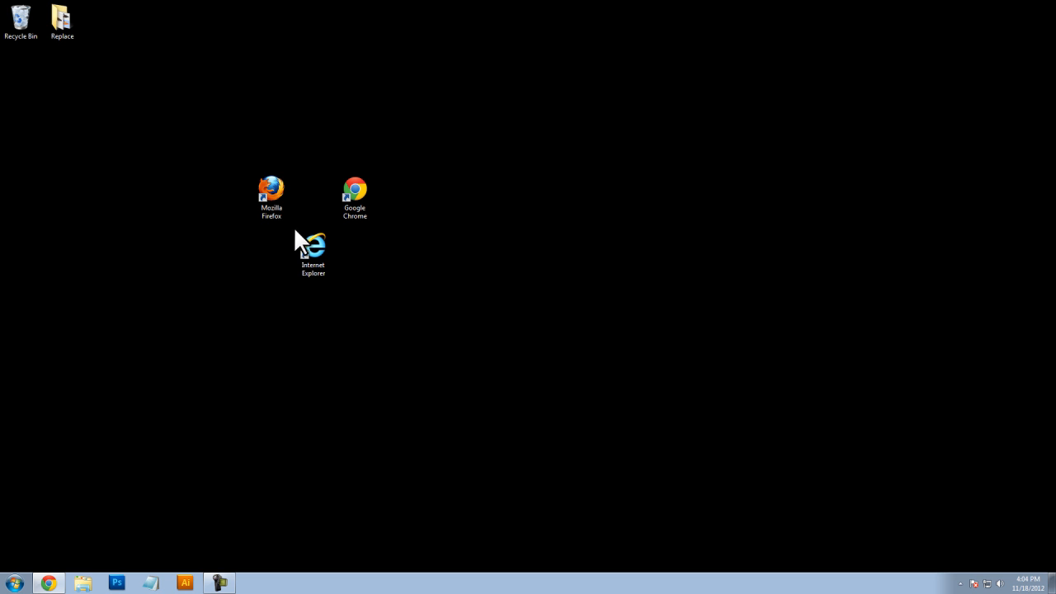
{"action": "mouse_move", "coordinate": [15, 586]}
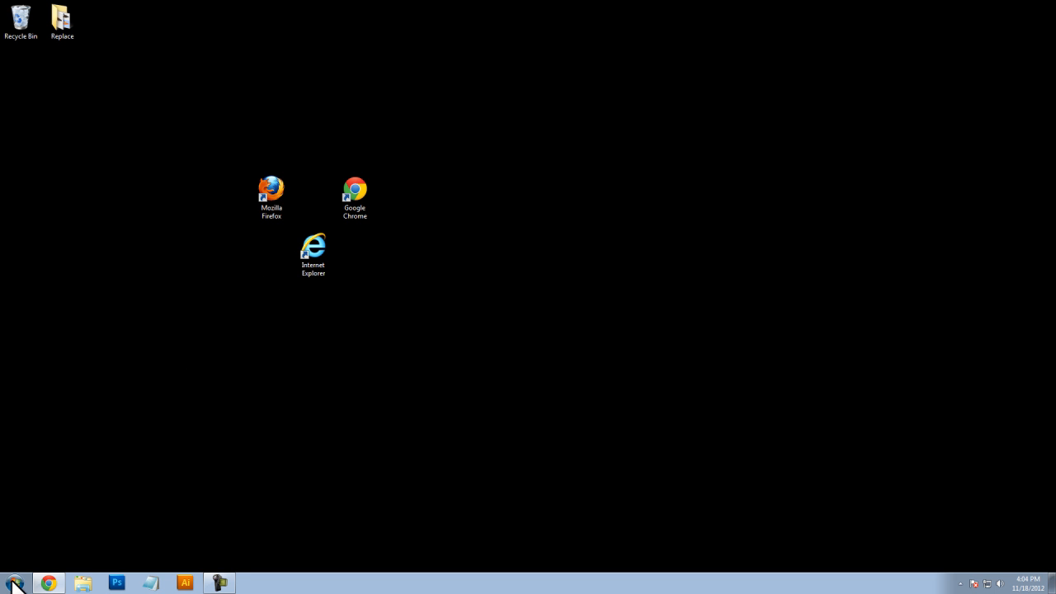
Launch Disk Defragmenter via a 'disk de' Start search; drives C:, E: and System Reserved show 0% fragmented.
{"action": "left_click", "coordinate": [15, 582]}
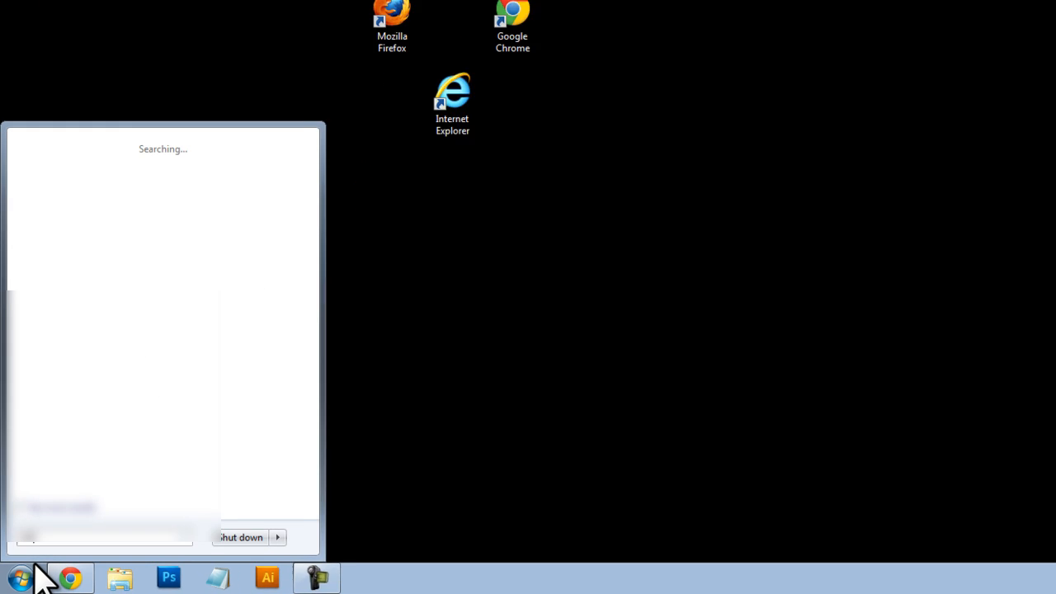
{"action": "type", "text": "disk de"}
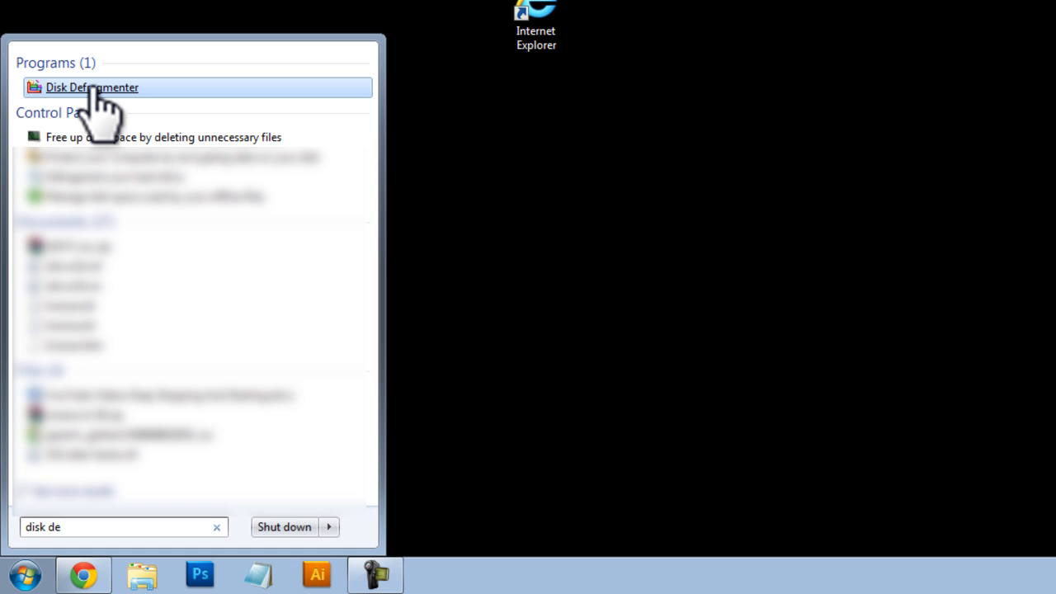
{"action": "left_click", "coordinate": [93, 88]}
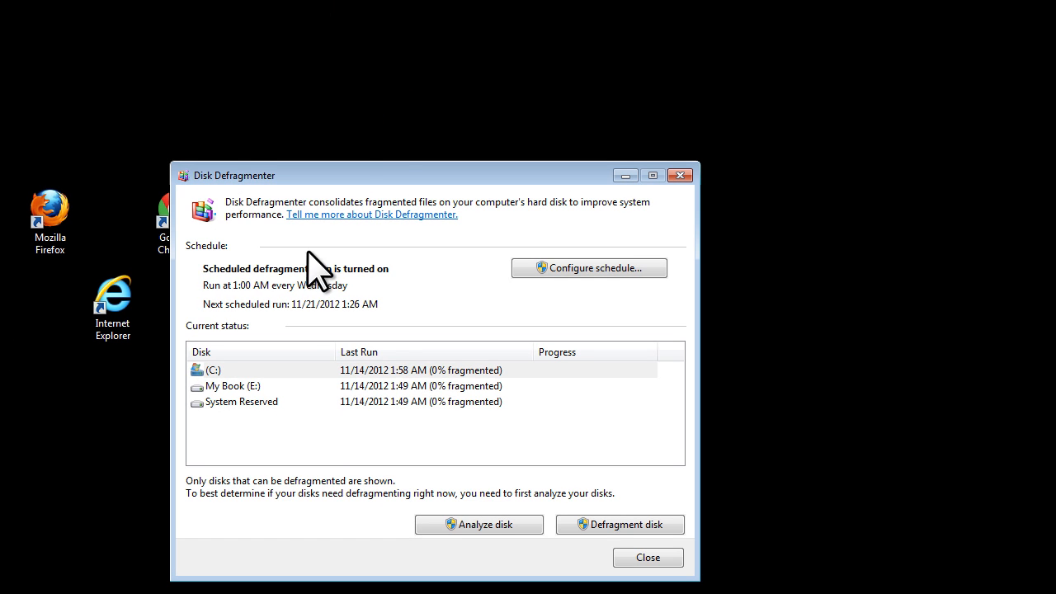
{"action": "left_click_drag", "start_coordinate": [235, 175], "coordinate": [326, 101]}
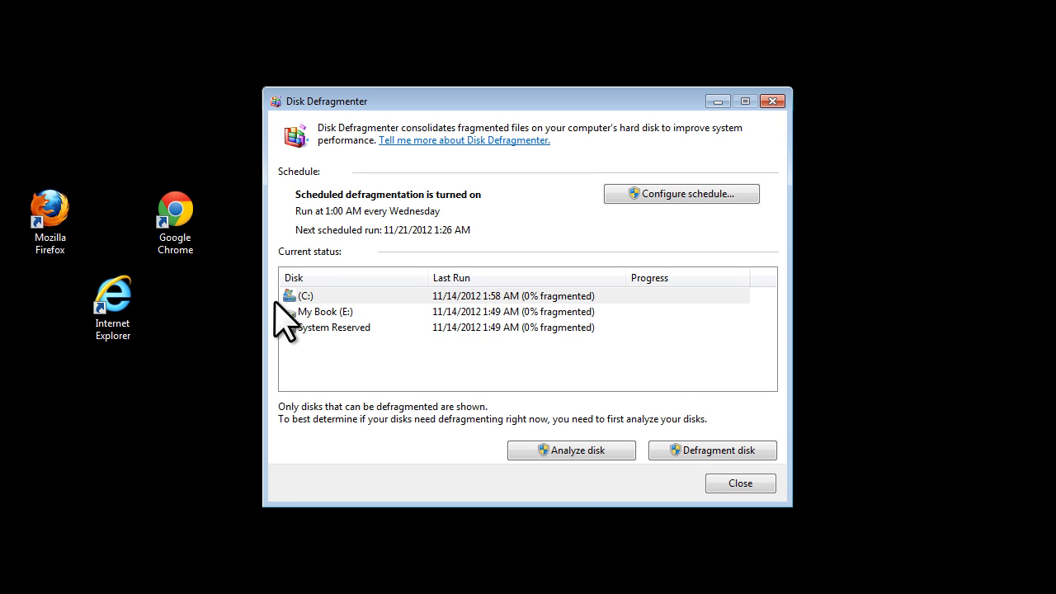
{"action": "mouse_move", "coordinate": [290, 317]}
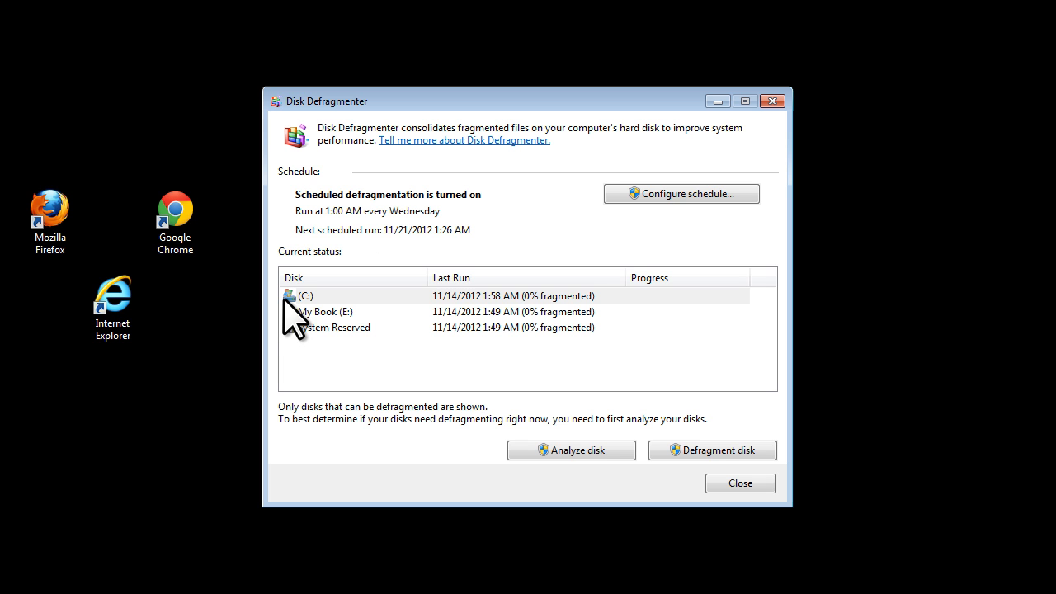
{"action": "mouse_move", "coordinate": [395, 321]}
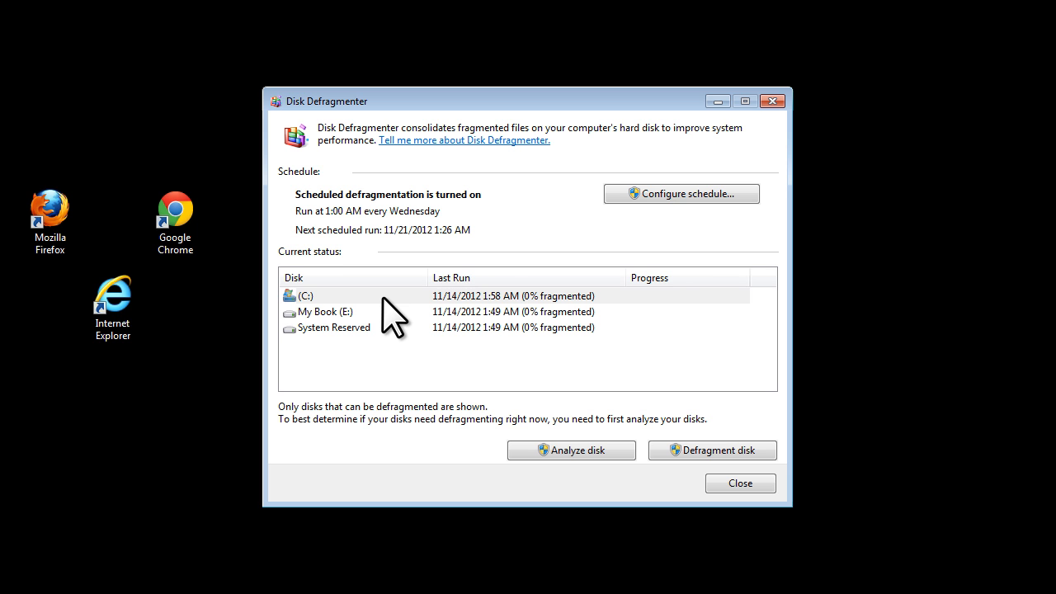
{"action": "mouse_move", "coordinate": [404, 313]}
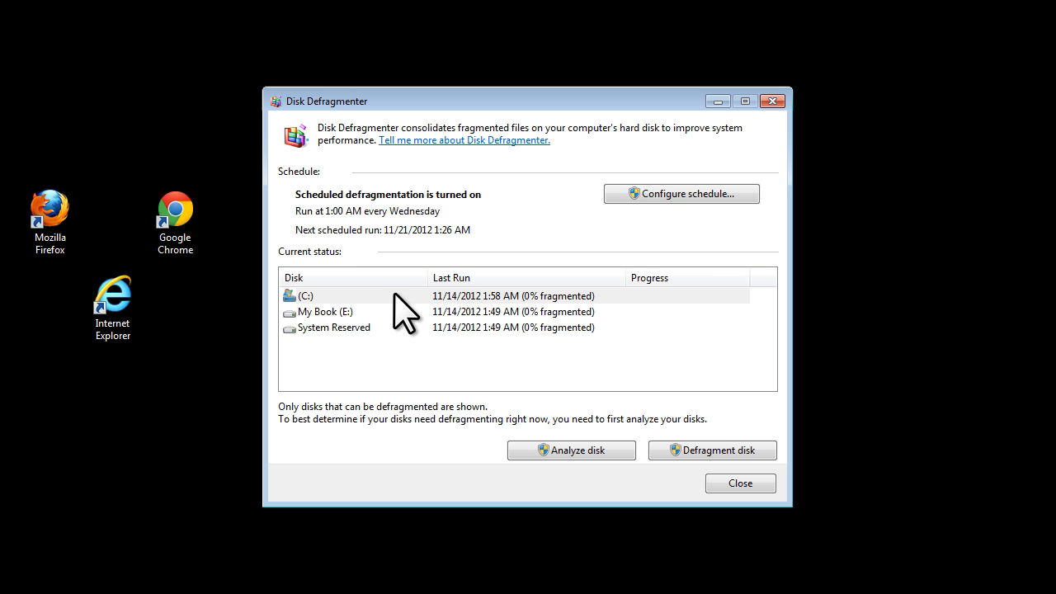
{"action": "mouse_move", "coordinate": [420, 322]}
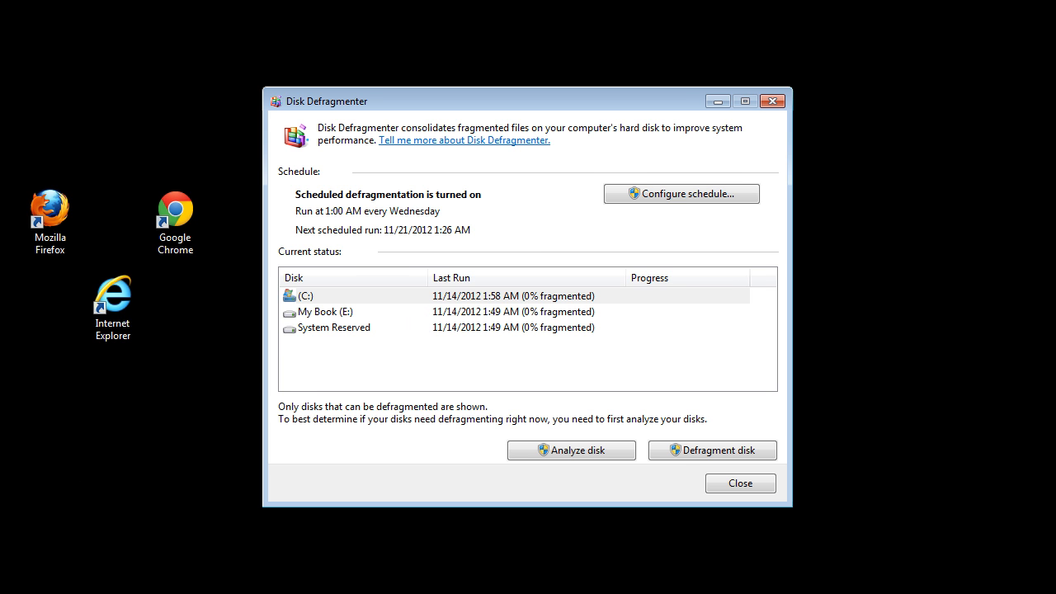
Launch Disk Cleanup via a 'disk cl' Start search, then dismiss its C: drive-selection prompt.
{"action": "left_click", "coordinate": [23, 578]}
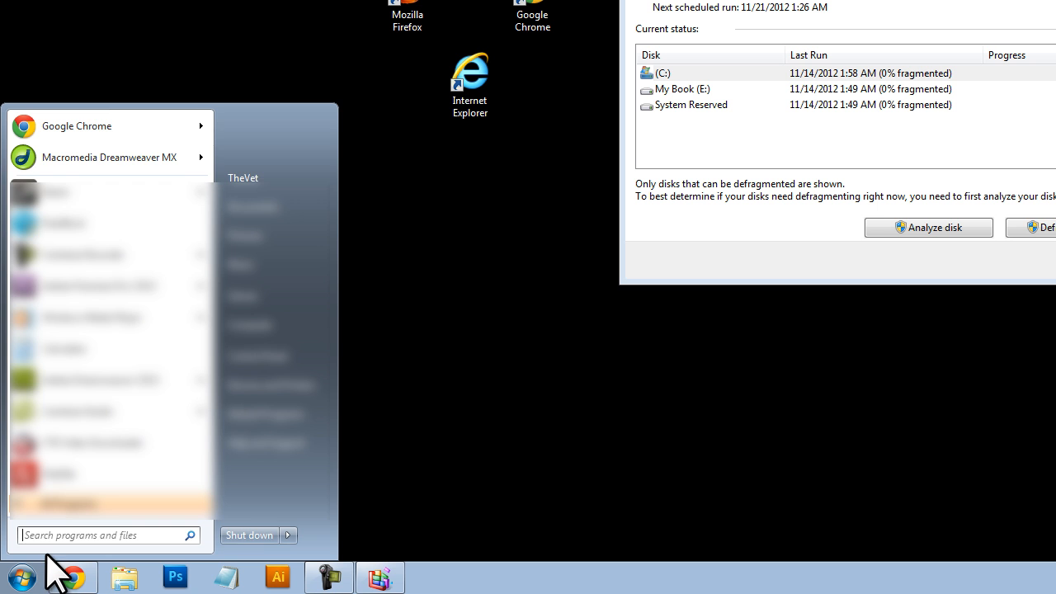
{"action": "type", "text": "disk cl"}
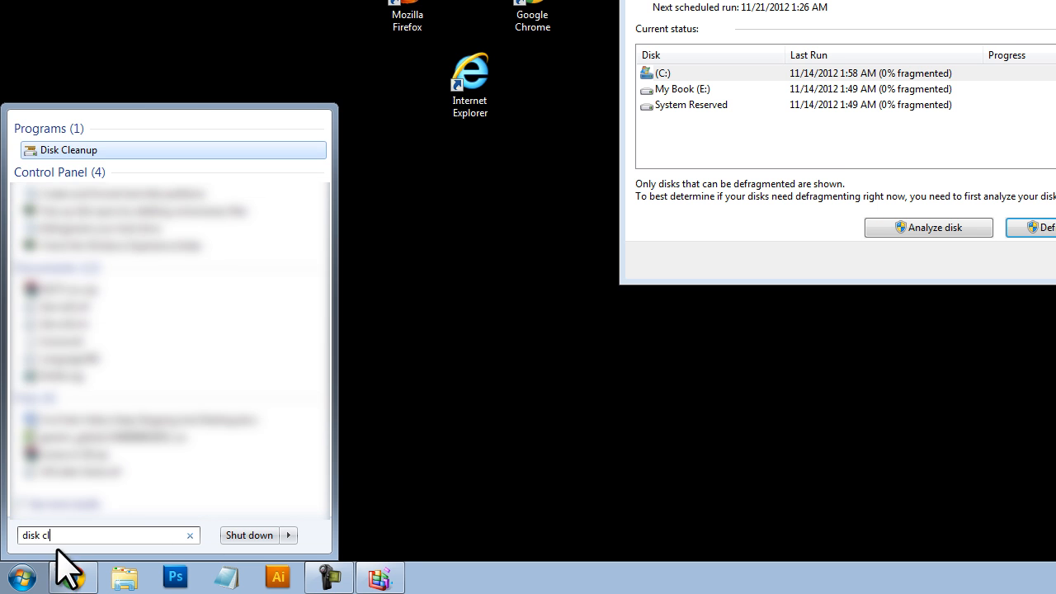
{"action": "left_click", "coordinate": [68, 149]}
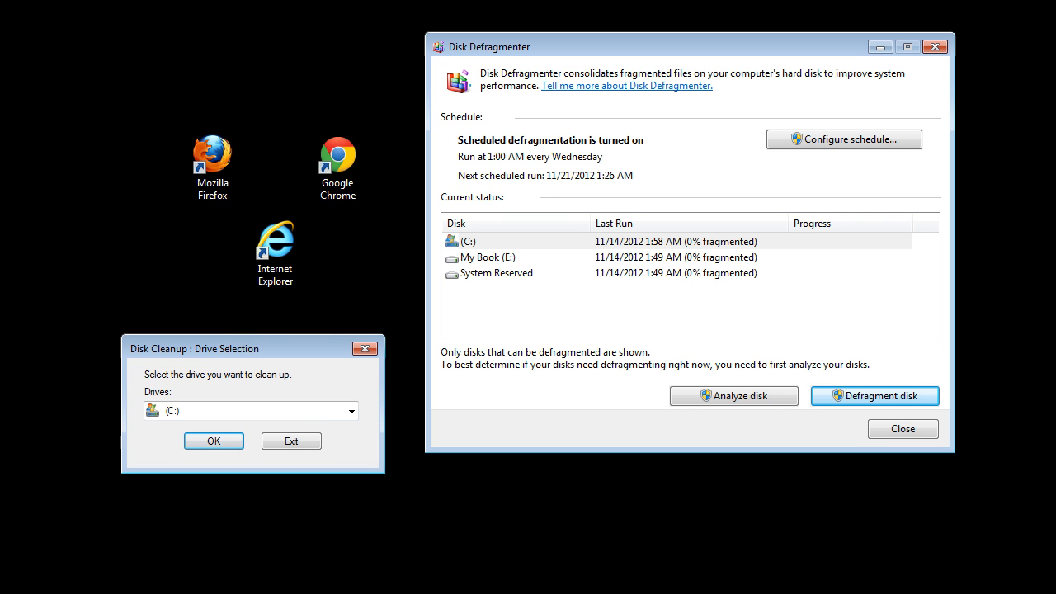
{"action": "mouse_move", "coordinate": [73, 202]}
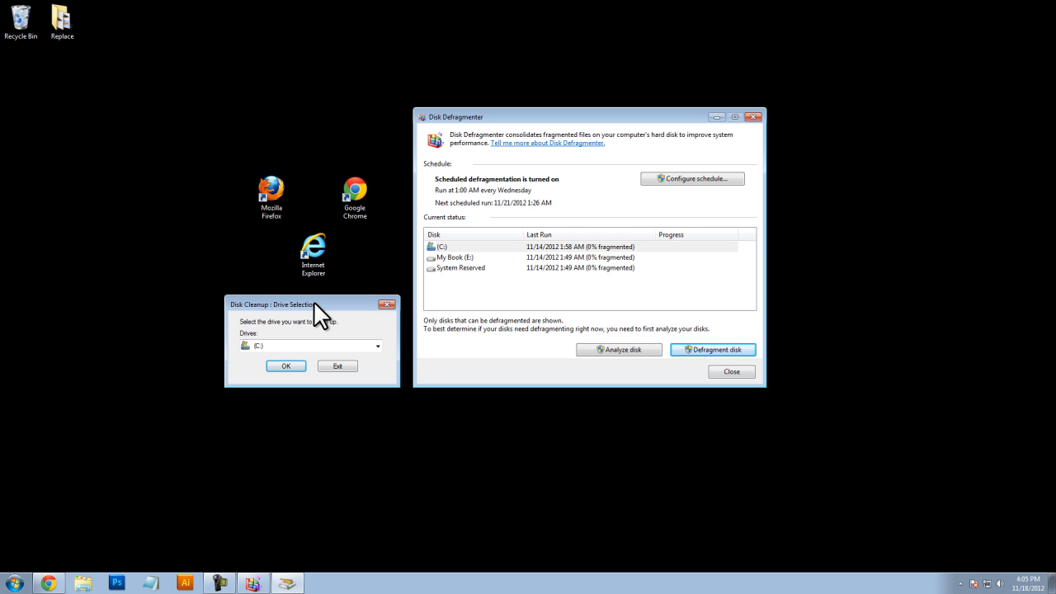
{"action": "mouse_move", "coordinate": [388, 305]}
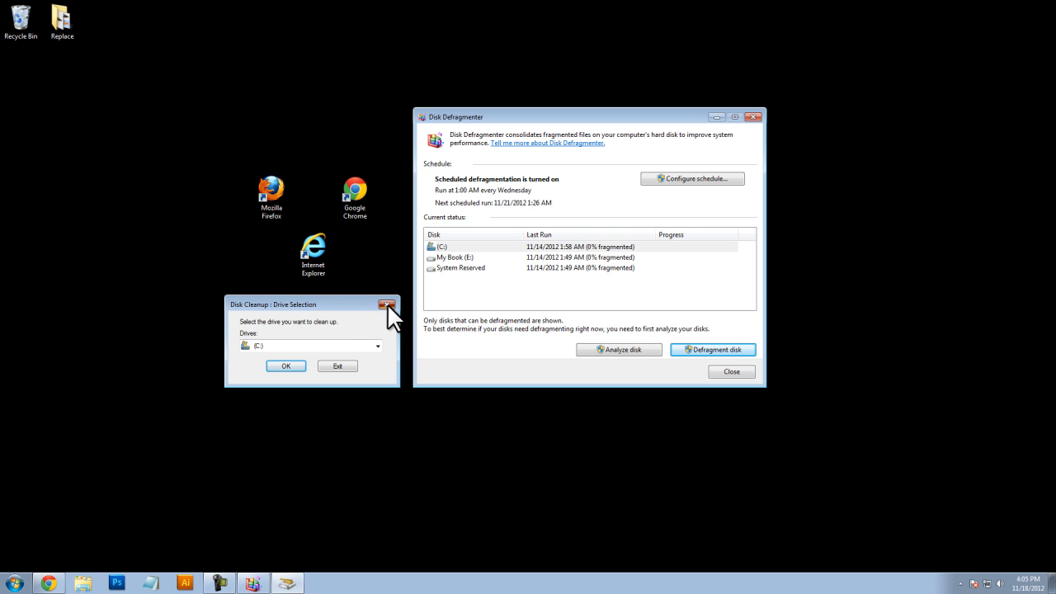
{"action": "left_click", "coordinate": [387, 303]}
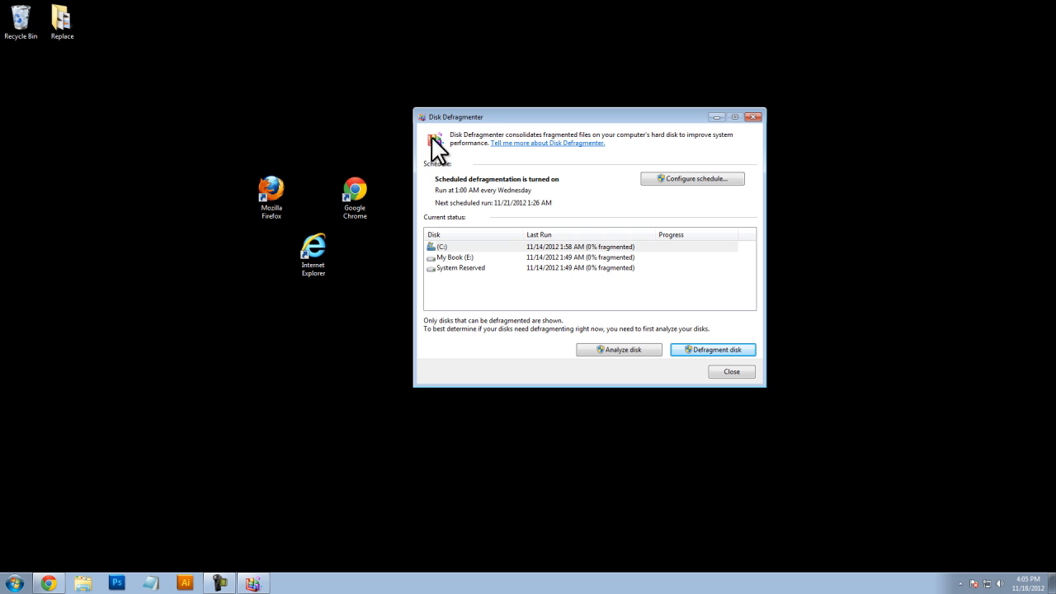
{"action": "mouse_move", "coordinate": [775, 119]}
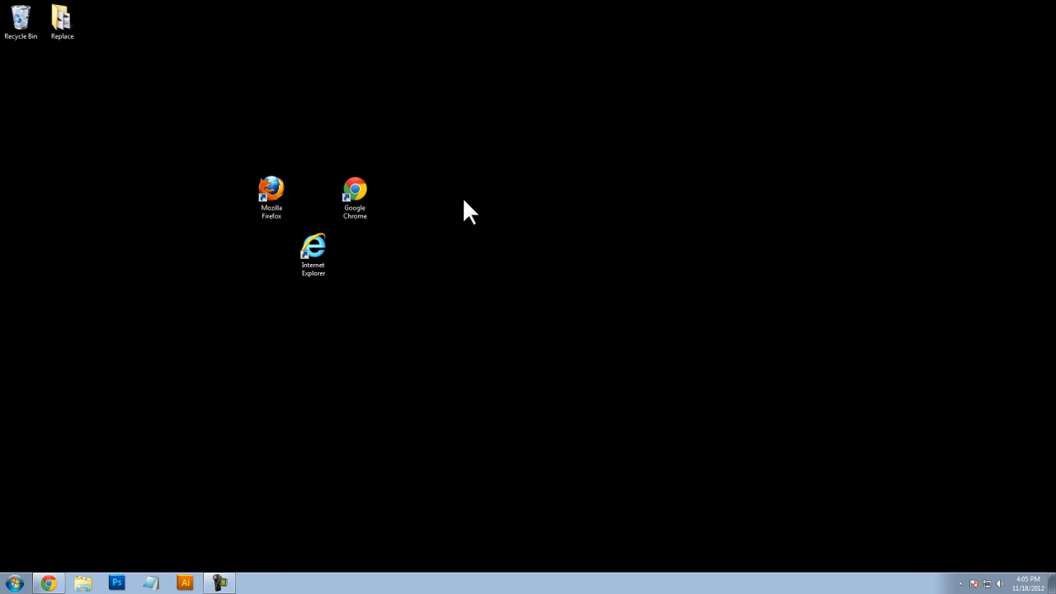
{"action": "mouse_move", "coordinate": [452, 241]}
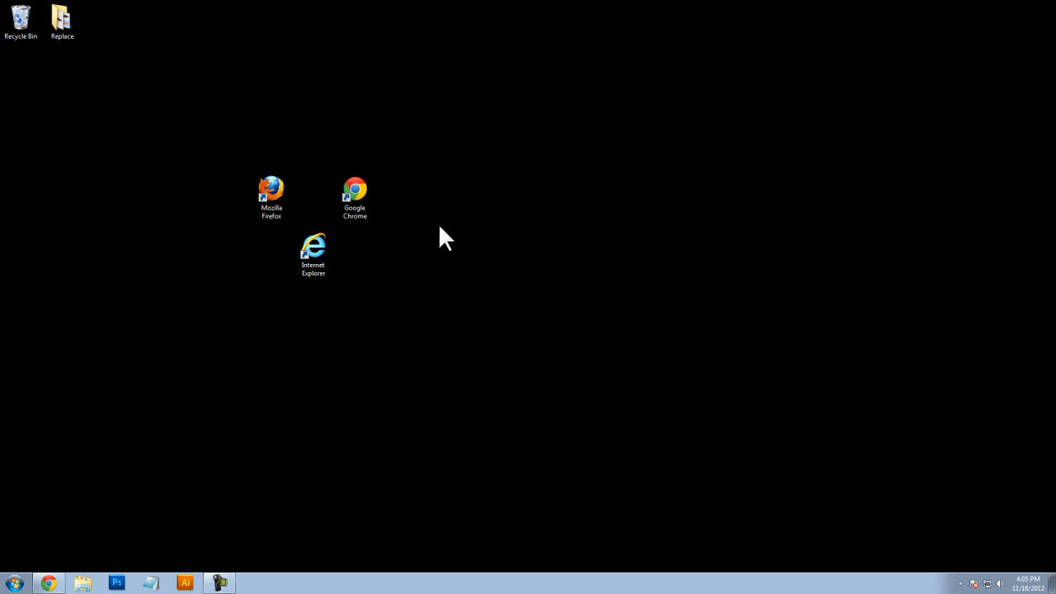
{"action": "mouse_move", "coordinate": [266, 376]}
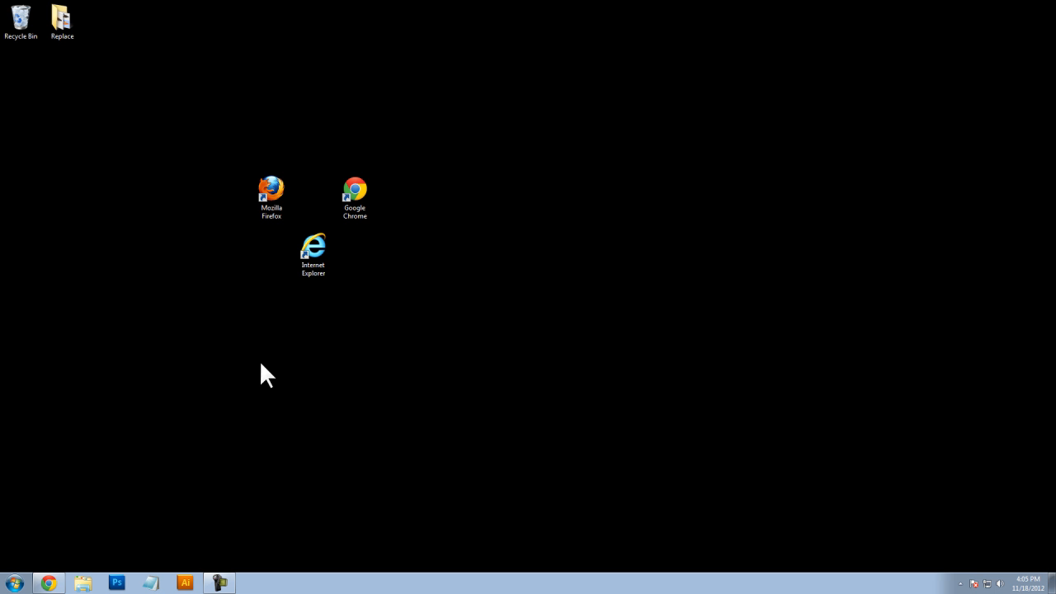
{"action": "mouse_move", "coordinate": [181, 415]}
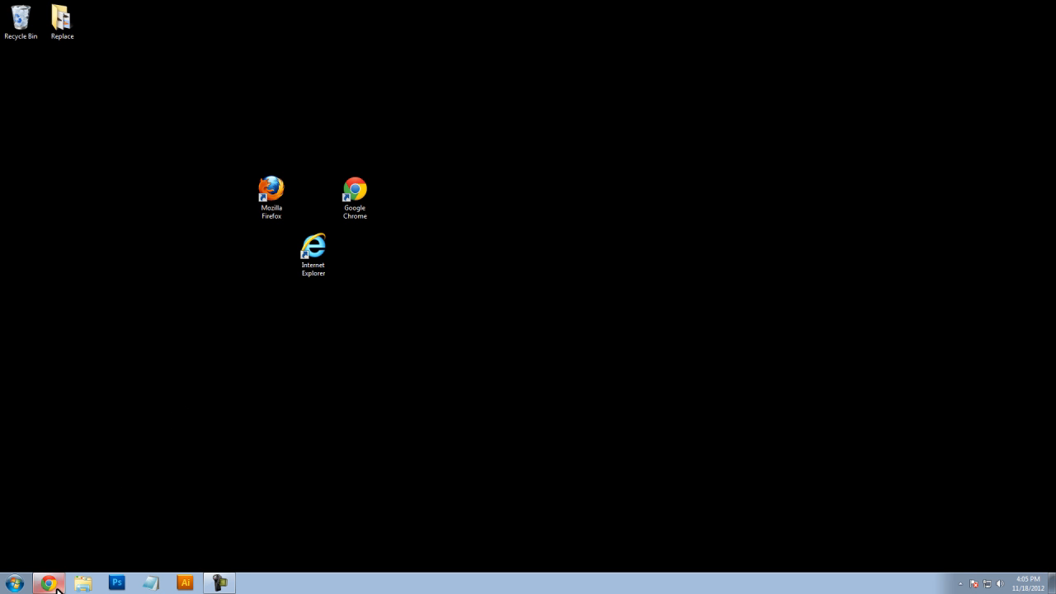
{"action": "left_click", "coordinate": [50, 584]}
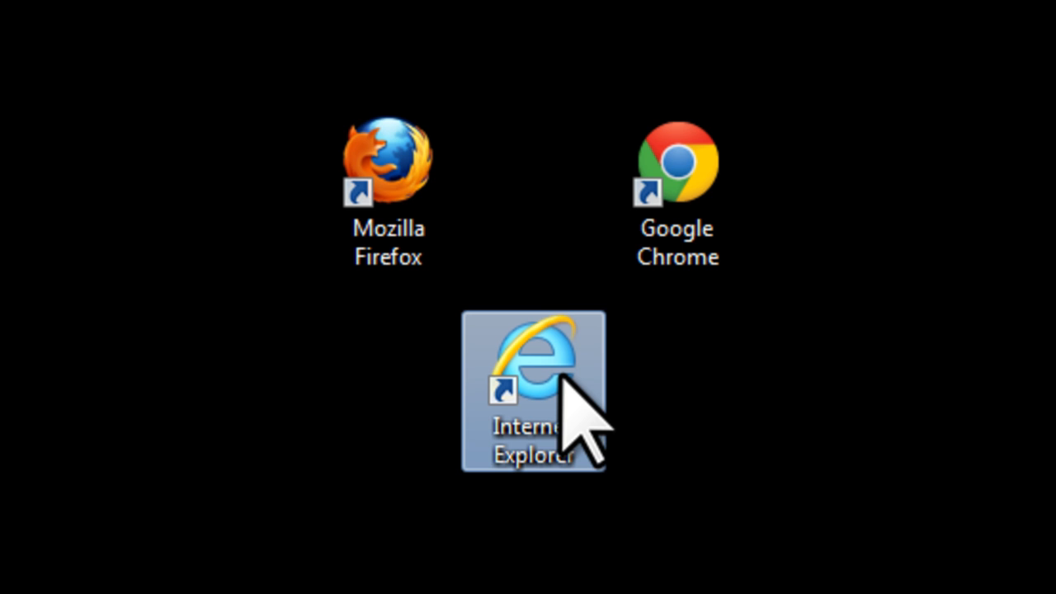
{"action": "mouse_move", "coordinate": [591, 462]}
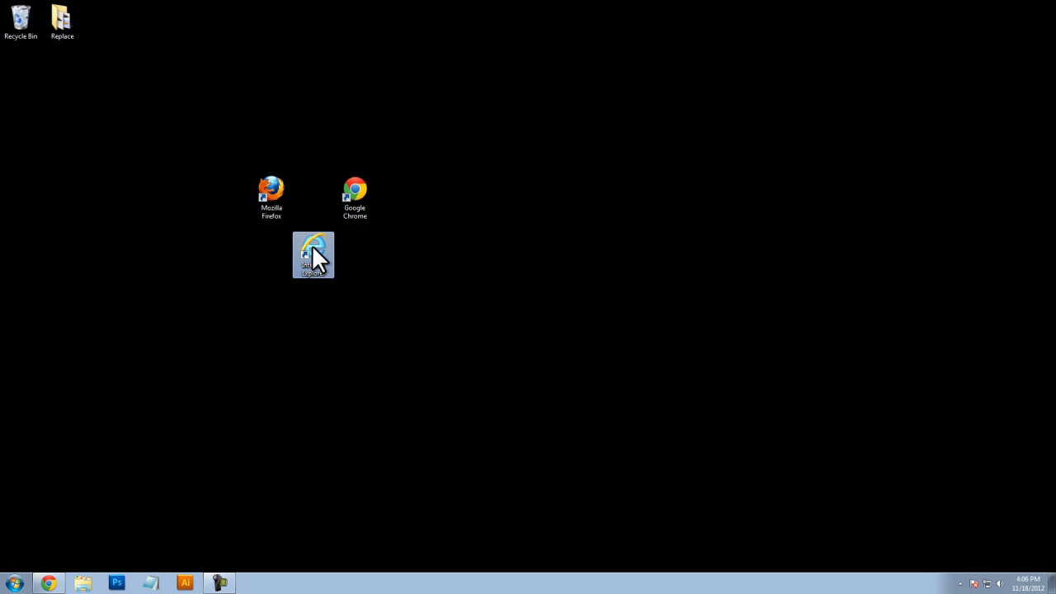
{"action": "mouse_move", "coordinate": [327, 264]}
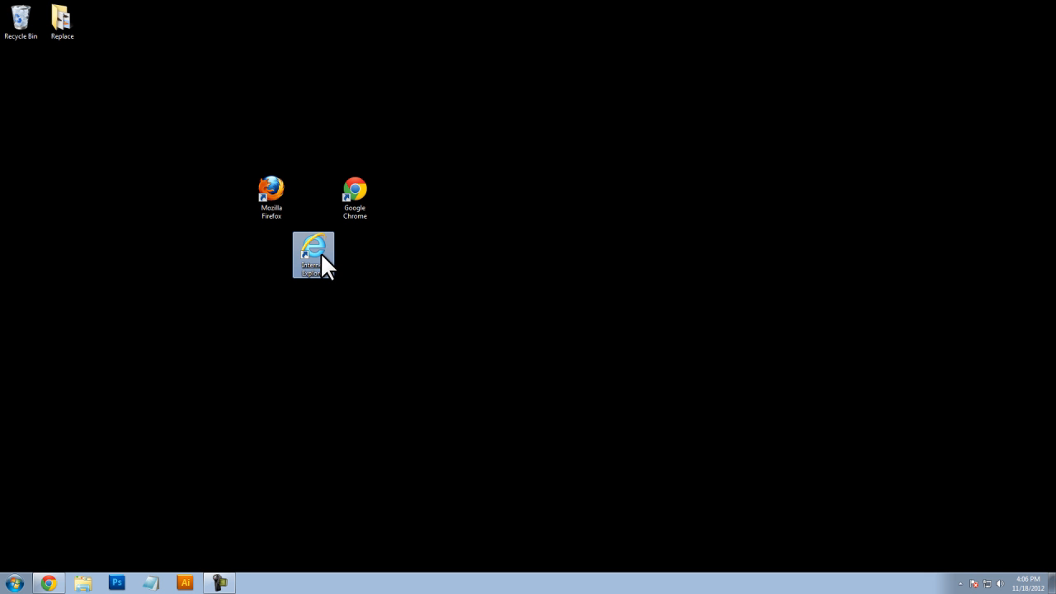
{"action": "left_click", "coordinate": [314, 254]}
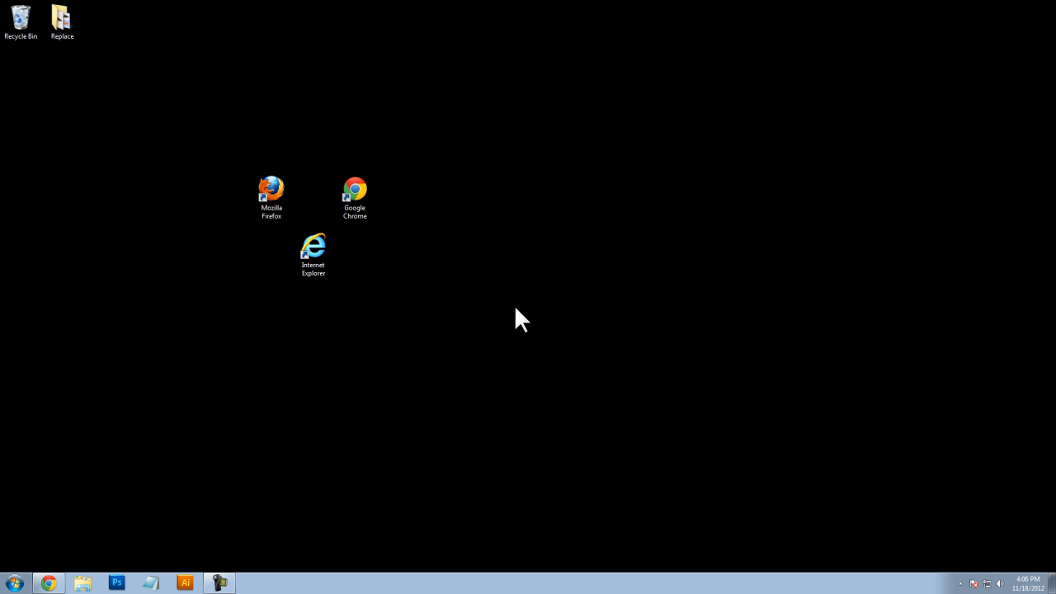
{"action": "mouse_move", "coordinate": [387, 419]}
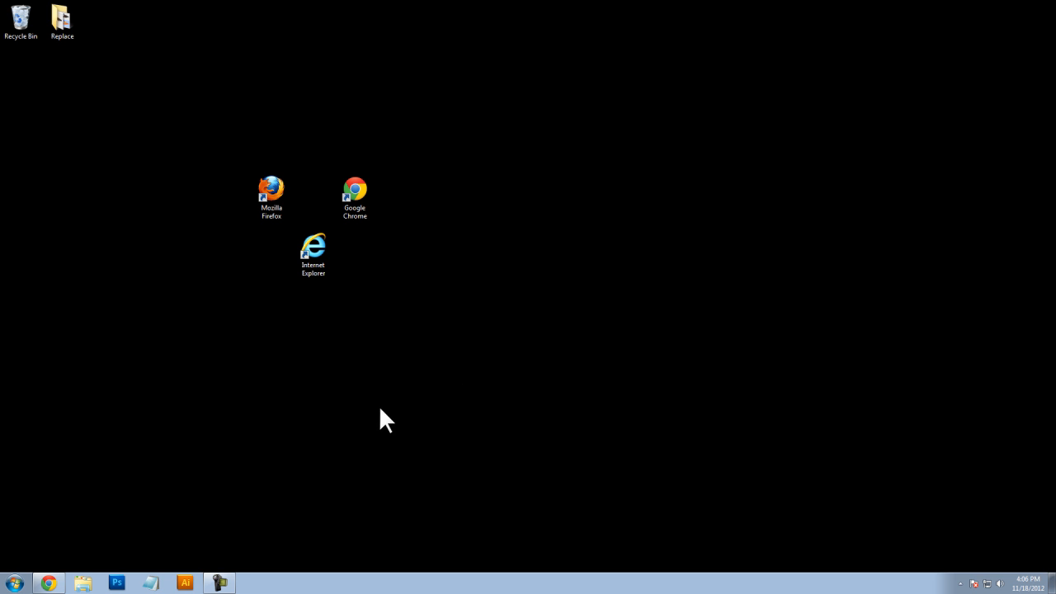
{"action": "mouse_move", "coordinate": [132, 515]}
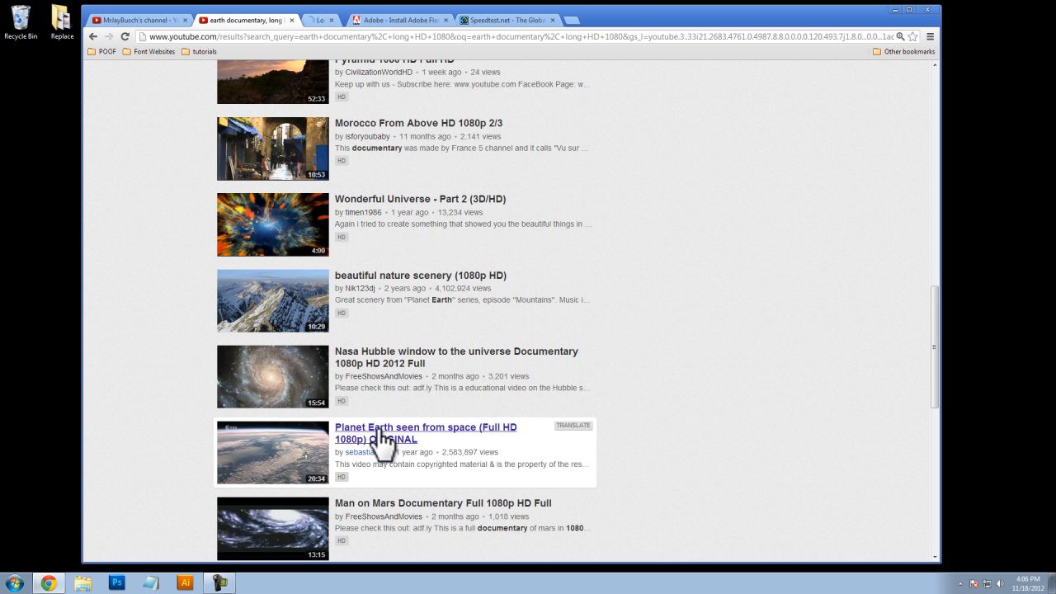
Start the 'Planet Earth seen from space (Full HD 1080p)' video and pause it at 0:02 to buffer.
{"action": "left_click", "coordinate": [426, 433]}
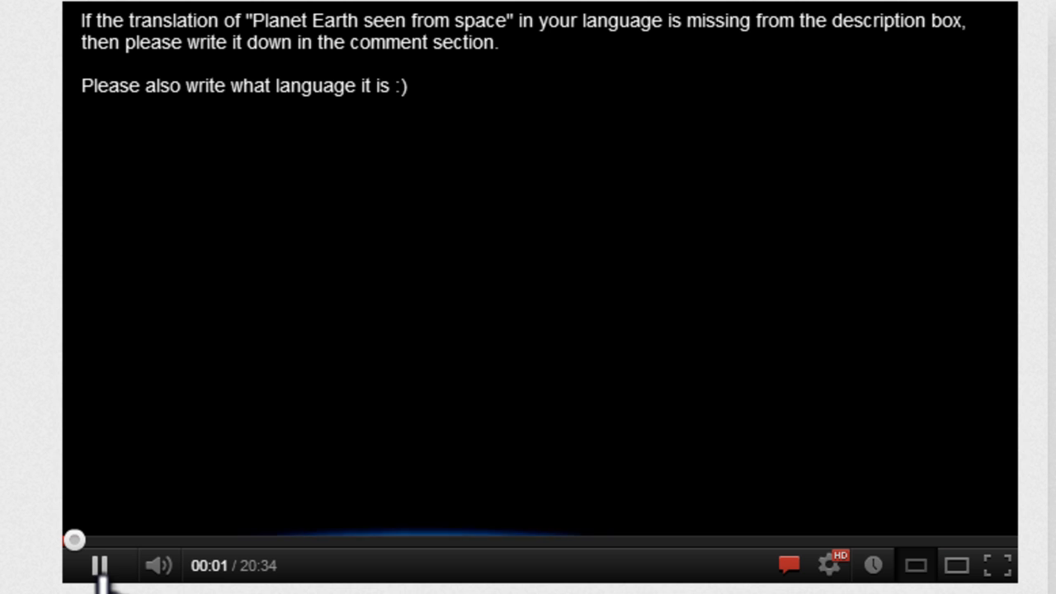
{"action": "left_click", "coordinate": [99, 565]}
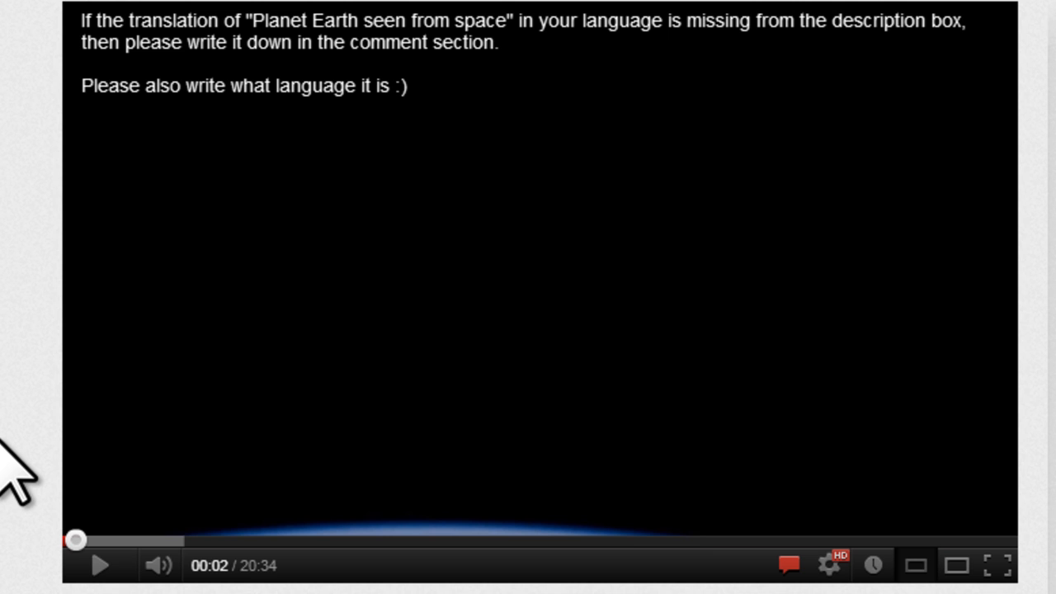
{"action": "mouse_move", "coordinate": [82, 149]}
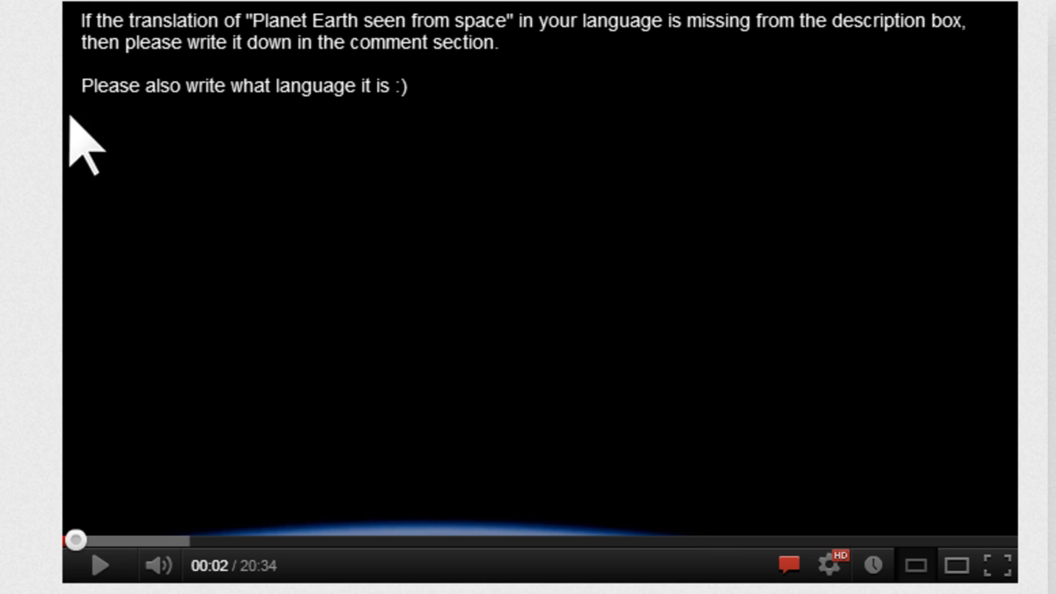